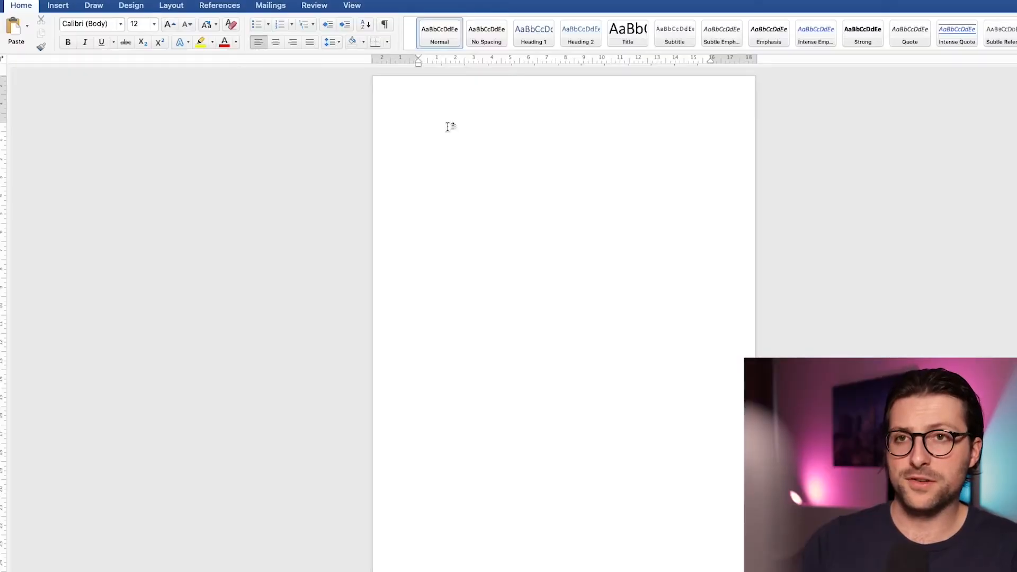
Set the blank page's margins to the Narrow preset.
left_click(170, 5)
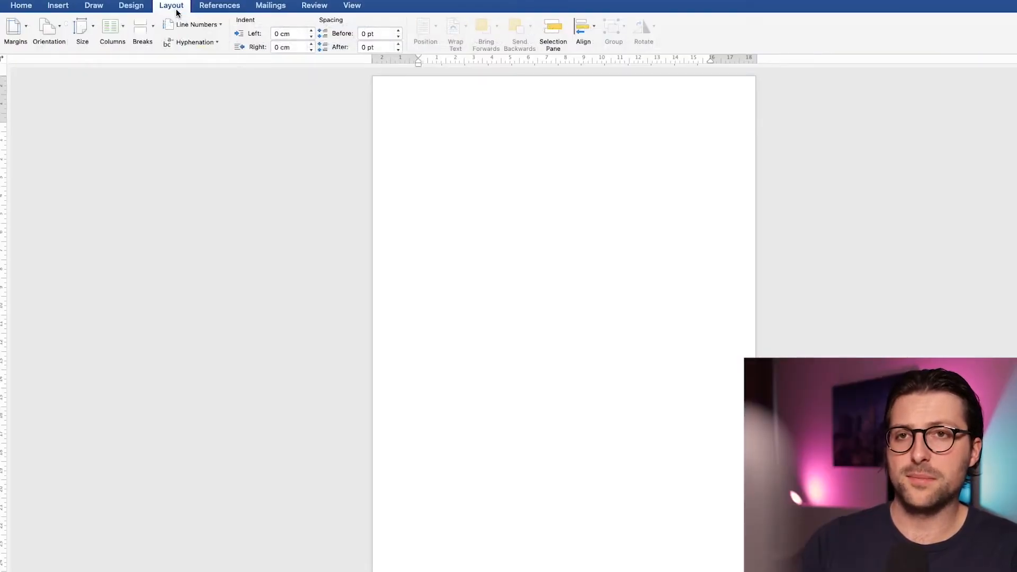
left_click(15, 30)
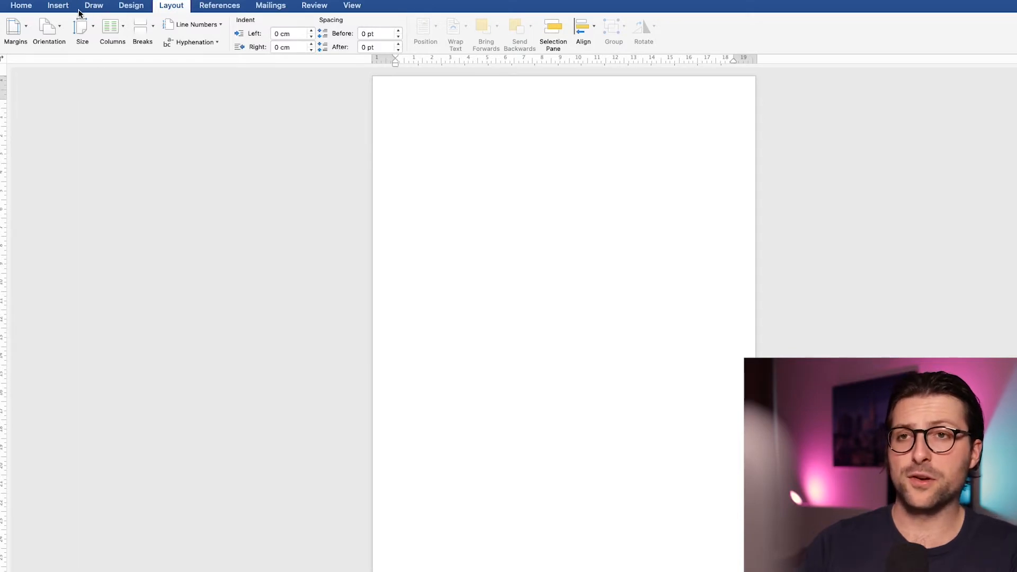
Draw a 20.6 cm wide rectangle across the top of the page as the header band.
left_click(57, 6)
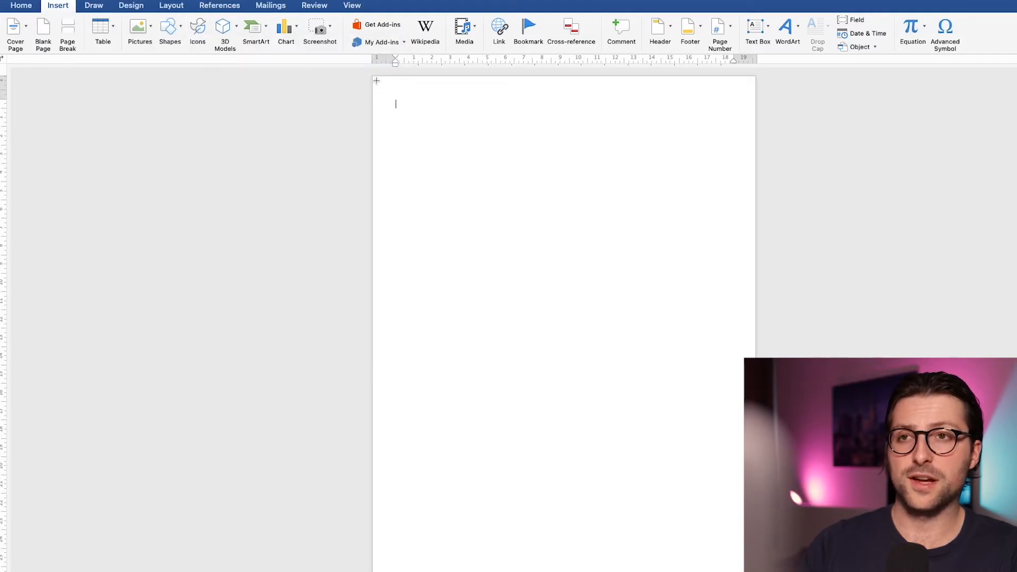
left_click_drag(376, 80, 746, 136)
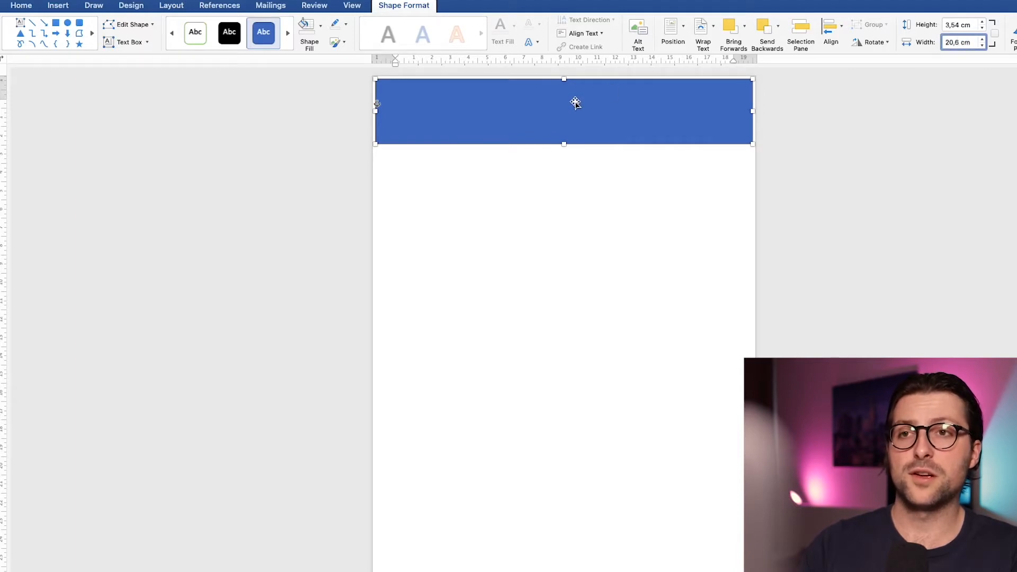
left_click(320, 24)
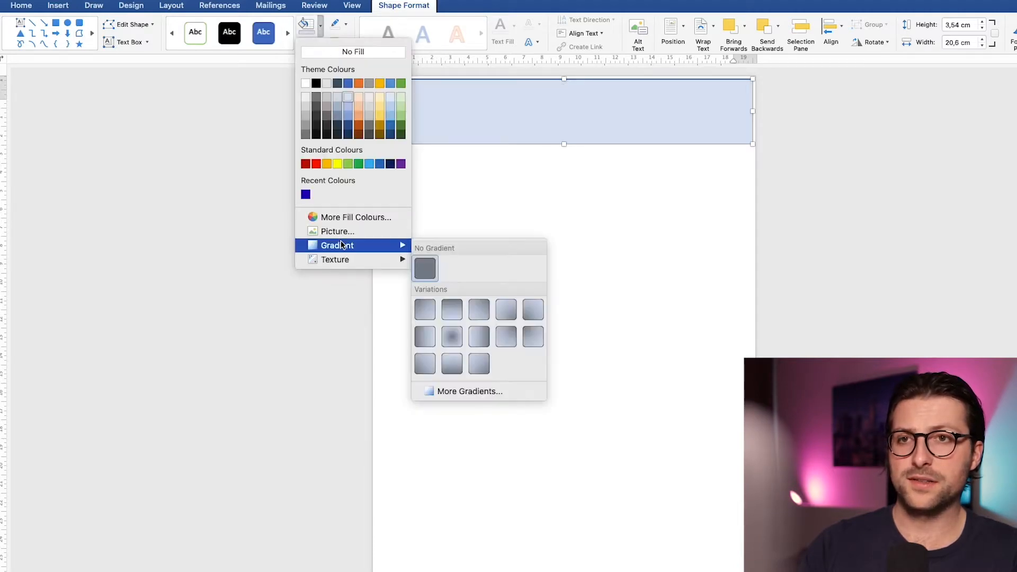
Fill the header rectangle with a two-stop light-blue-to-peach gradient in Format Shape.
left_click(450, 335)
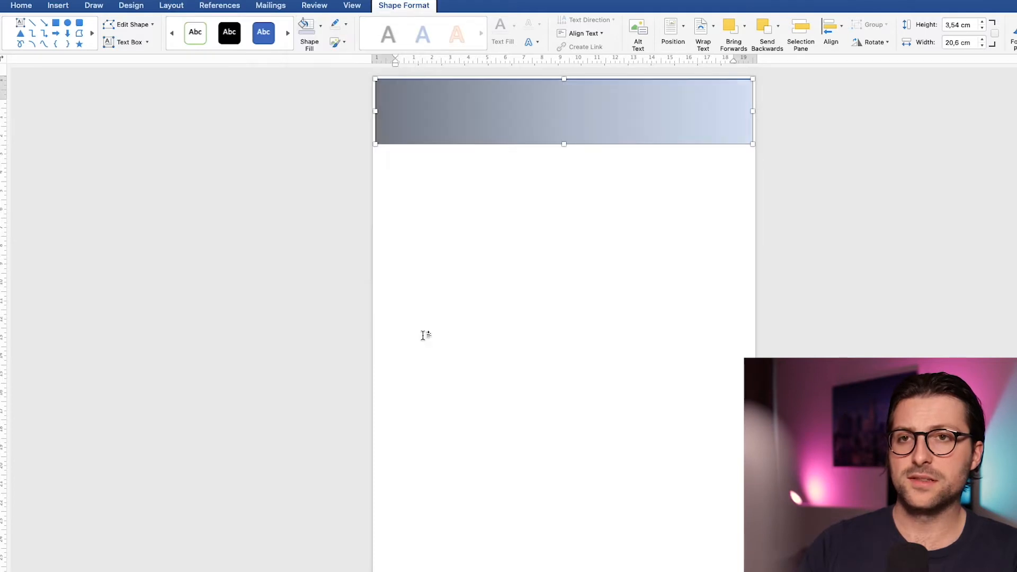
left_click(915, 34)
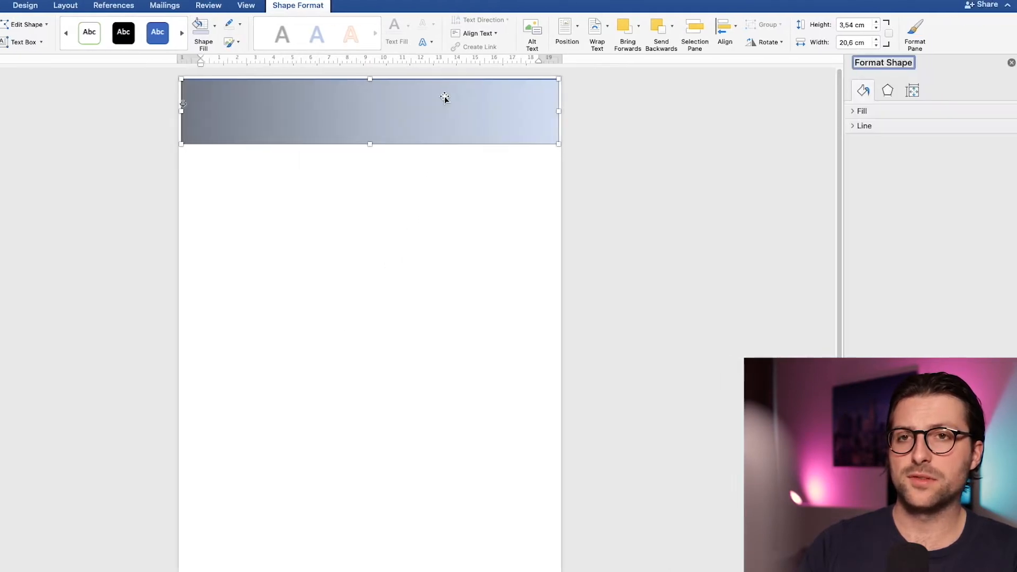
left_click(861, 111)
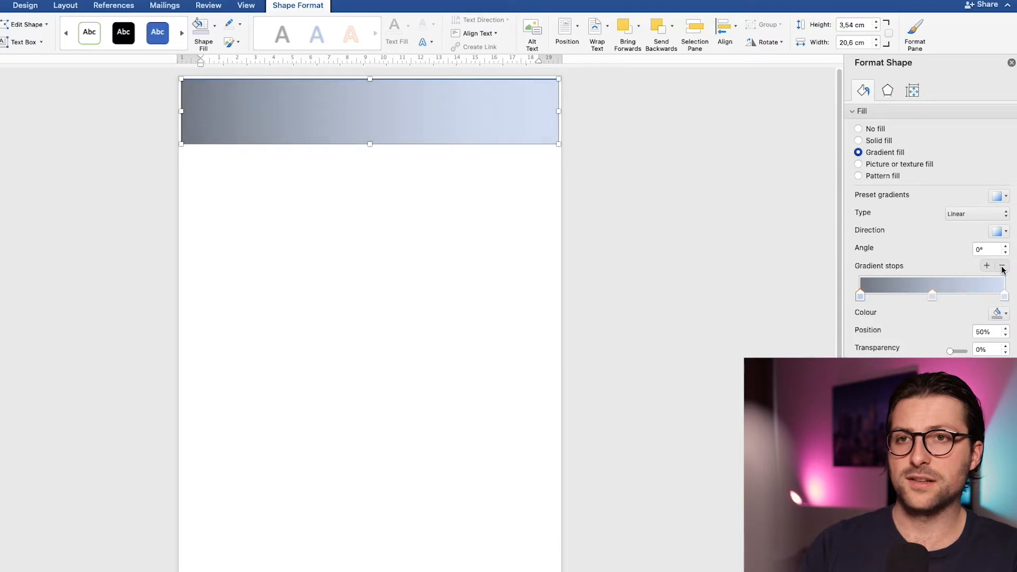
left_click(1004, 313)
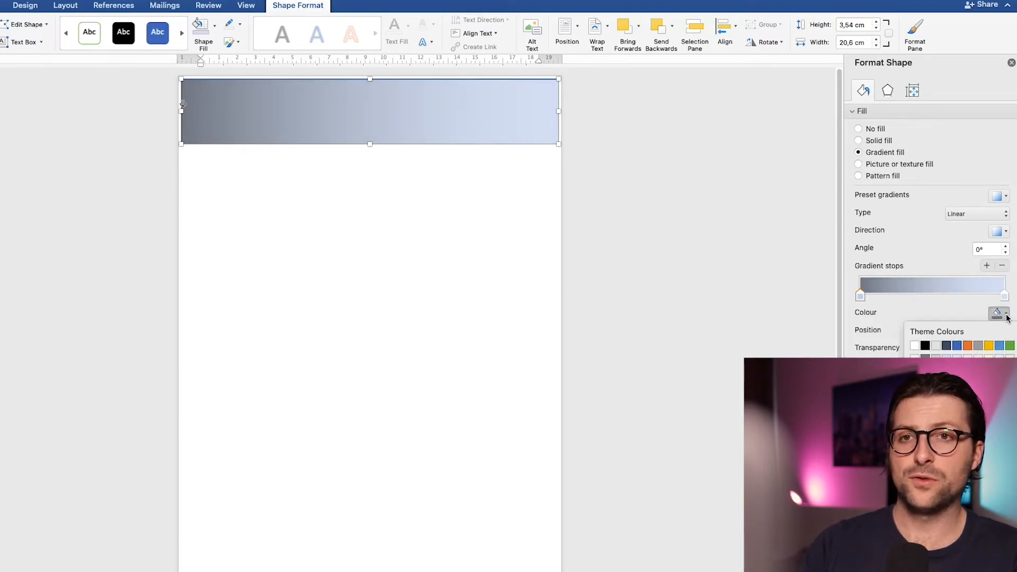
left_click(956, 345)
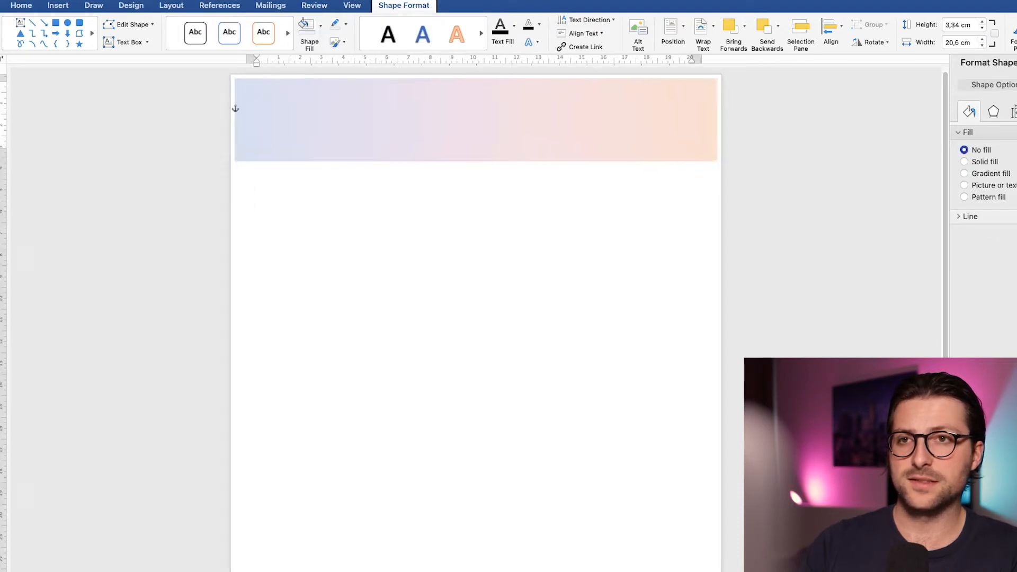
Type 'Name Surname' in the header, centred, enlarged to 24 pt and bold.
left_click(476, 120)
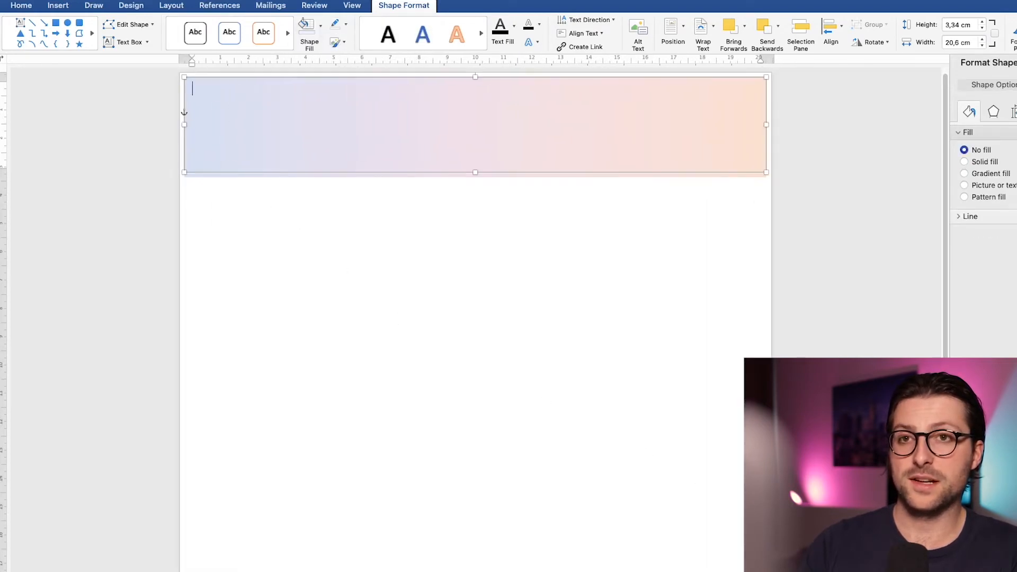
type("Name Surname")
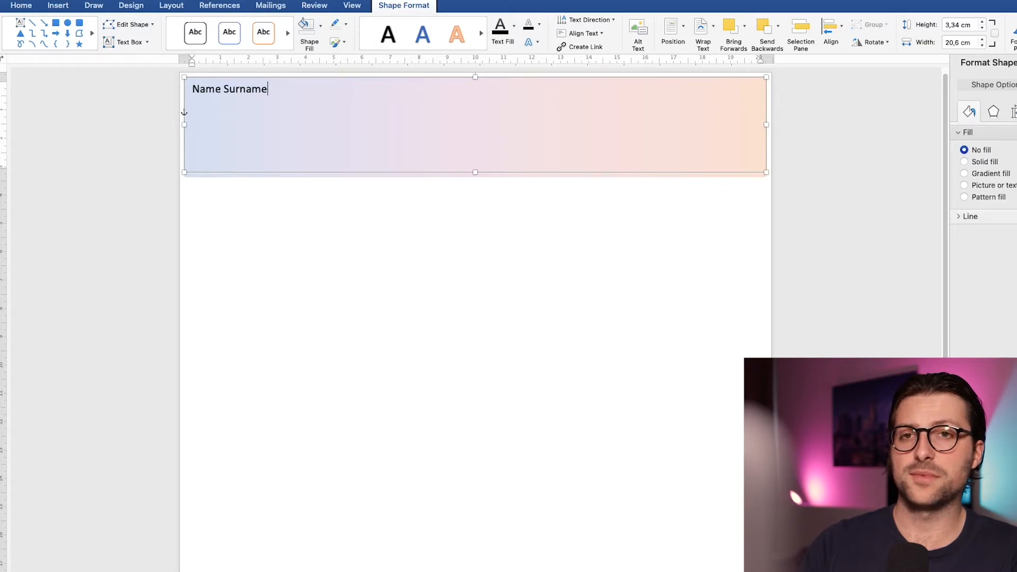
left_click(20, 5)
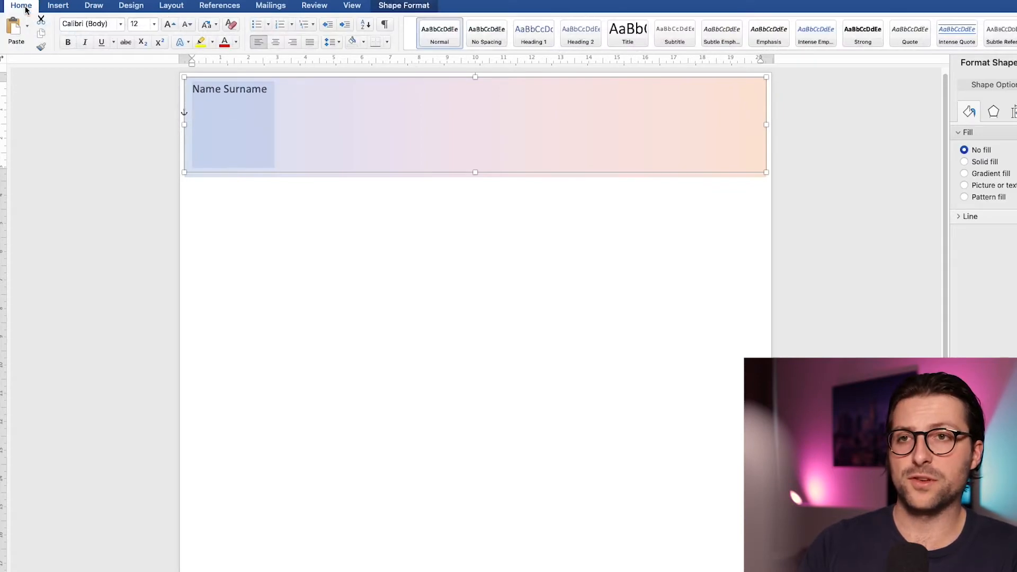
left_click(274, 41)
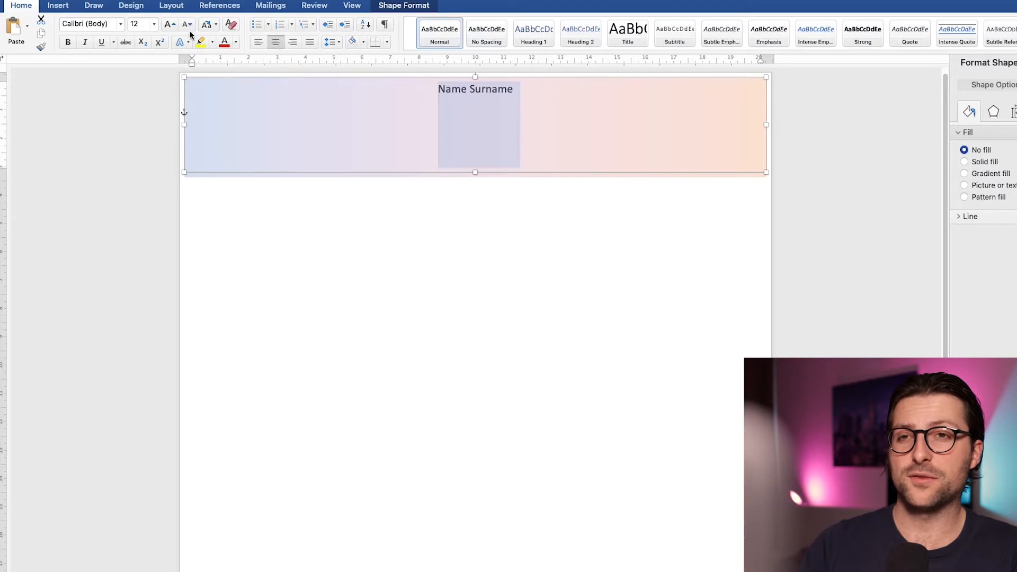
left_click(168, 24)
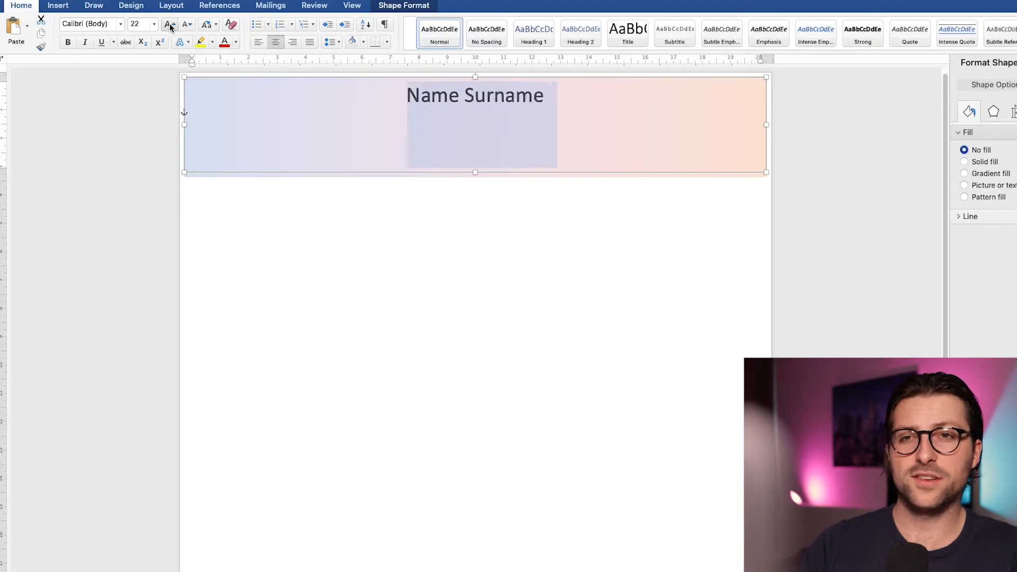
left_click(167, 24)
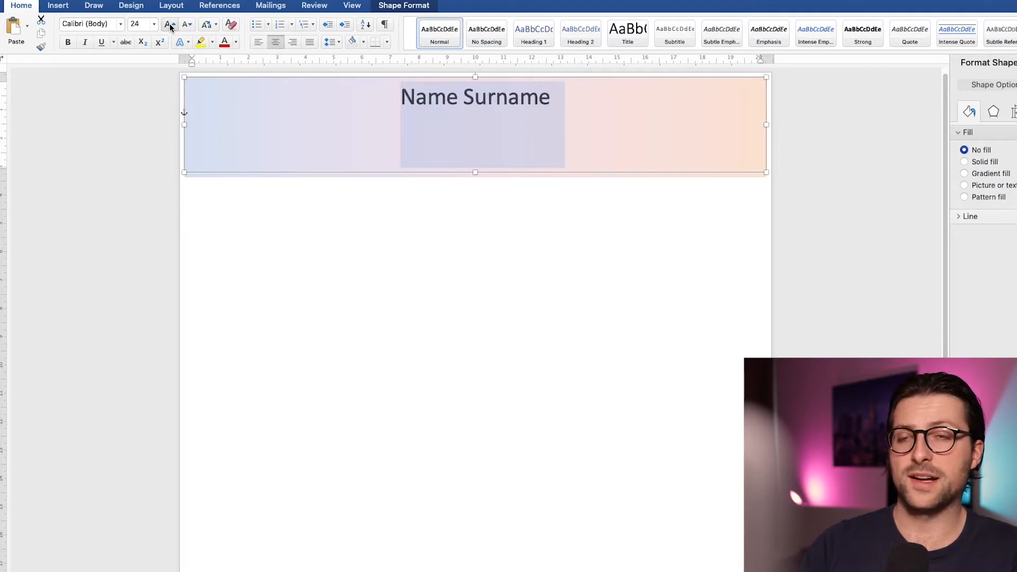
left_click(67, 42)
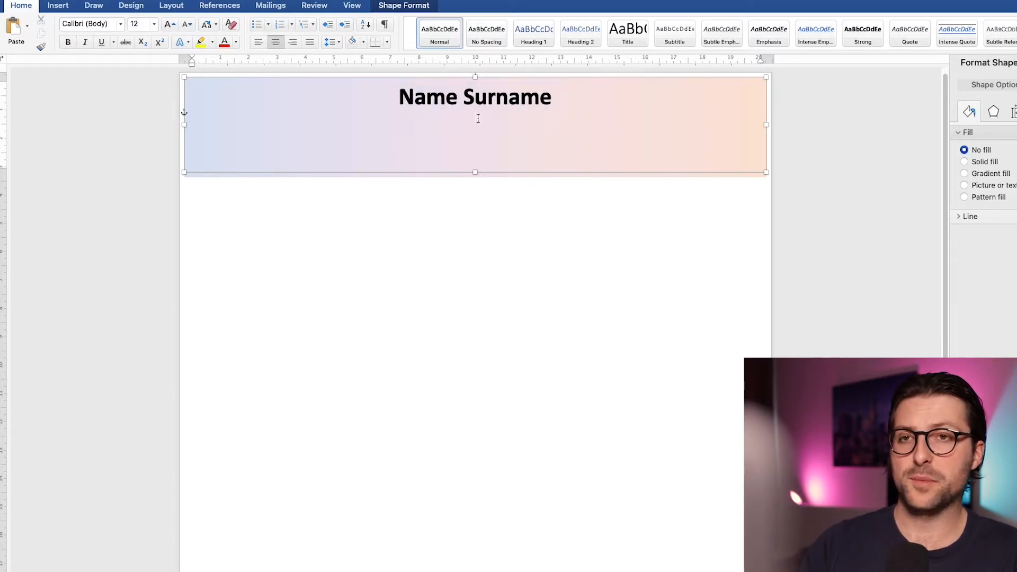
type("Los Angeles, CA")
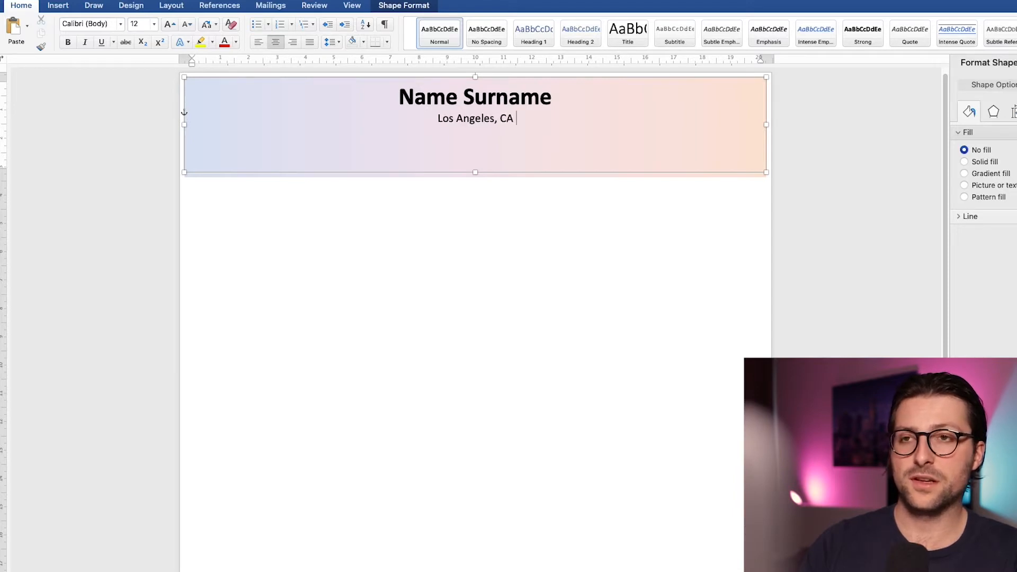
type("| namesurname@email.com")
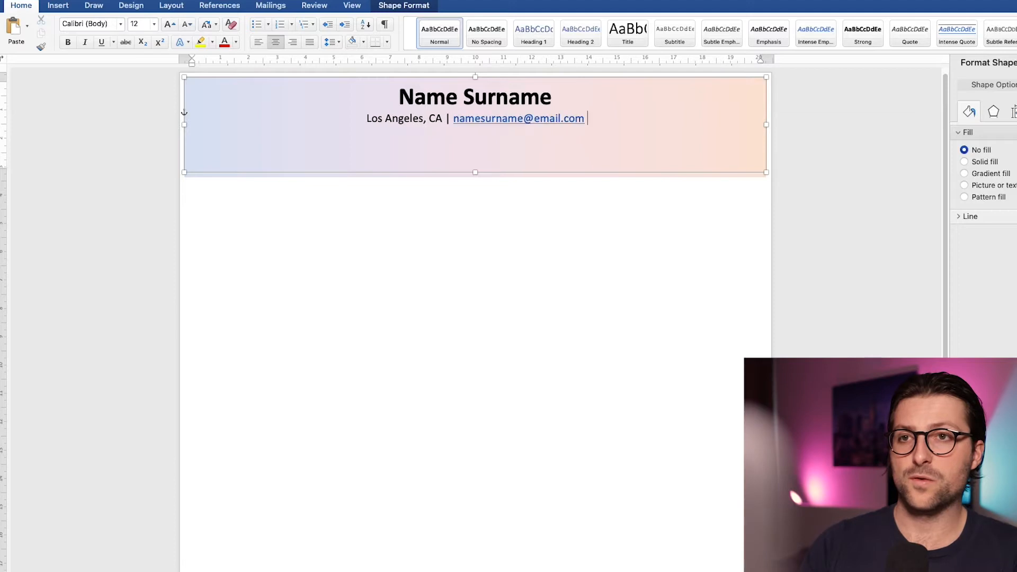
type("+[000]-000-0000 |")
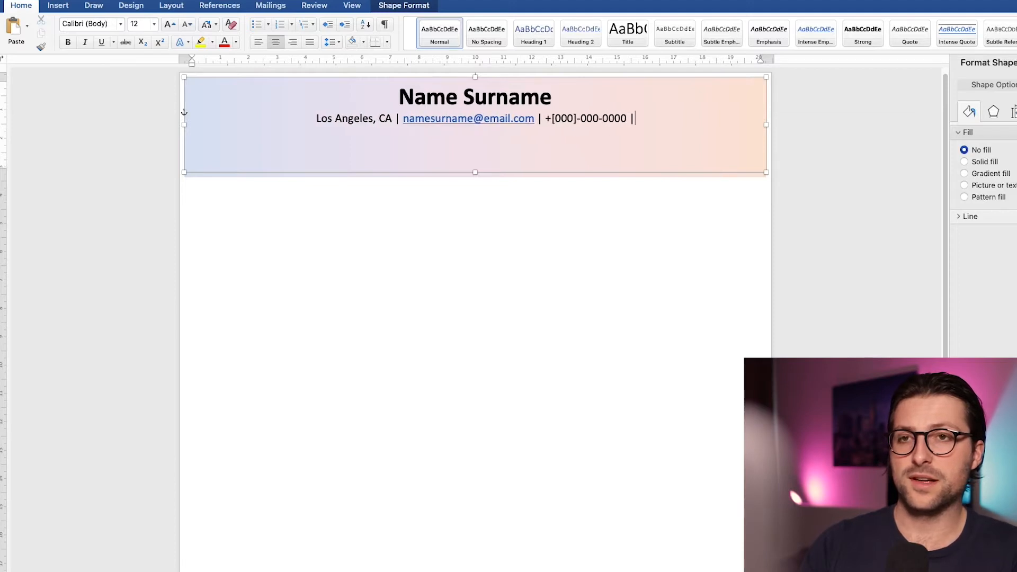
type("linkedin.com/username")
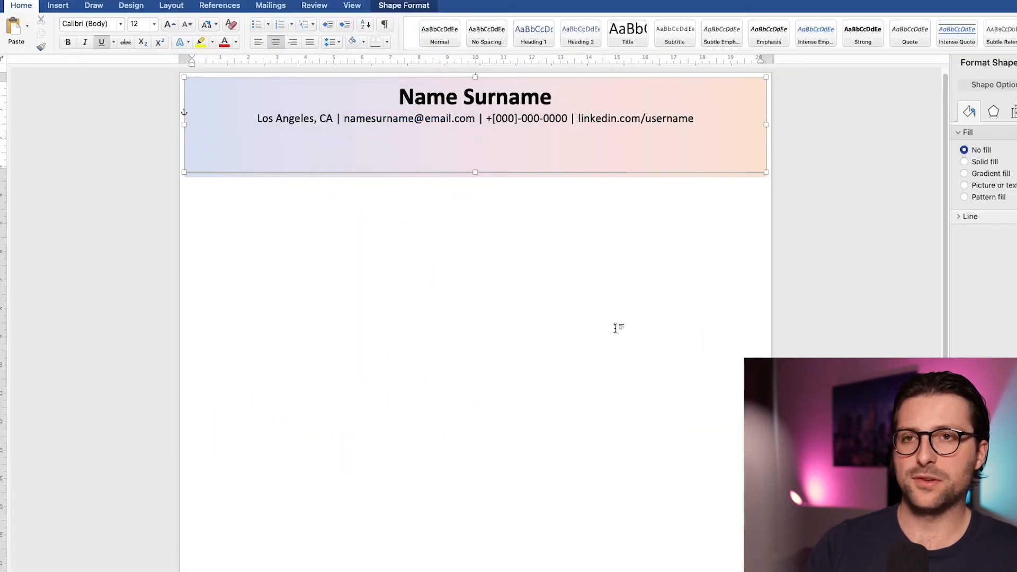
Drag the header's bottom edge up to about 3 cm so it hugs the text.
left_click_drag(475, 171, 474, 147)
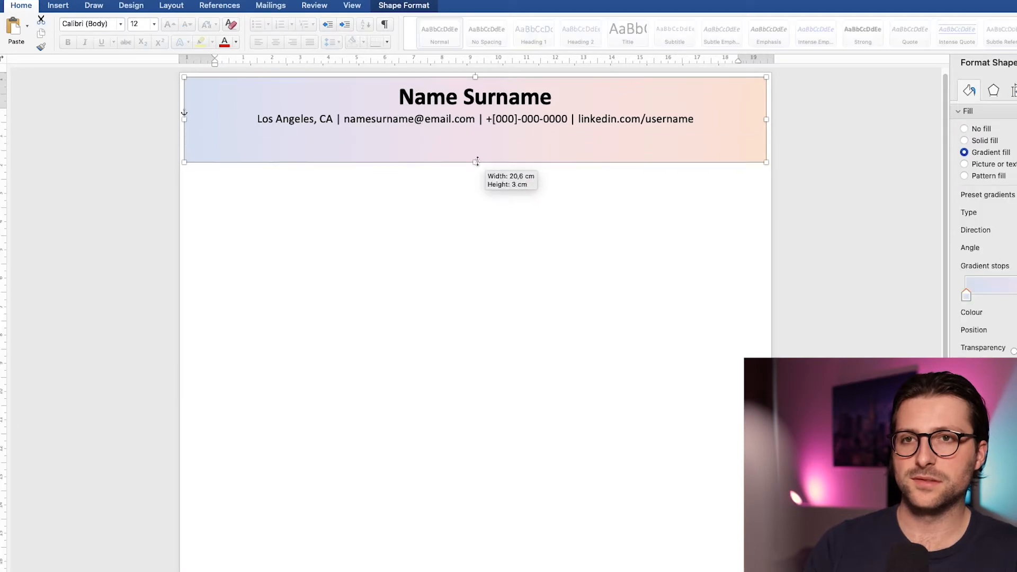
left_click_drag(476, 161, 475, 132)
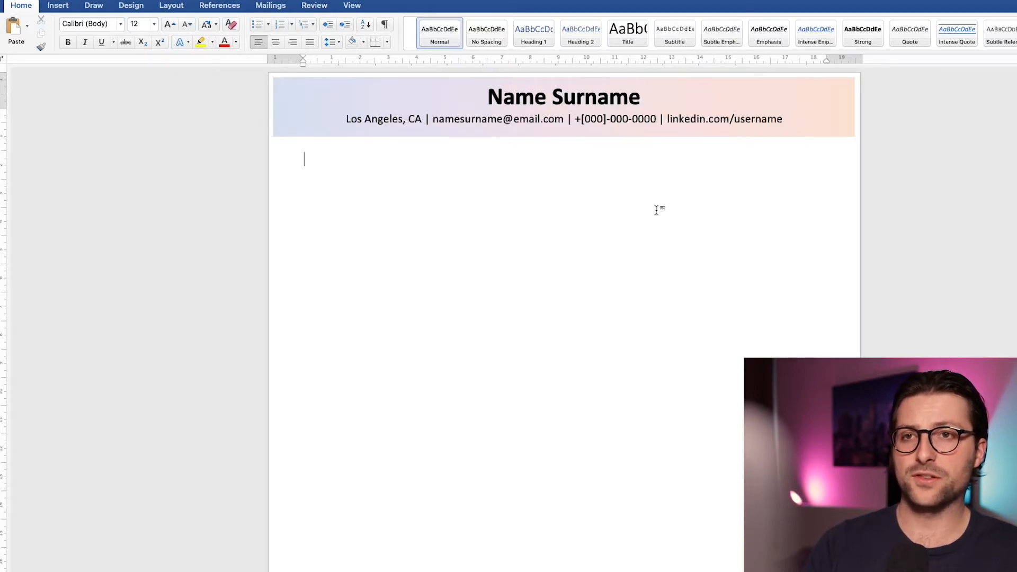
Type EDUCATION, SKILLS, EXPERIENCE and INTERESTS headings with blank lines between them.
type("EDUCATION")
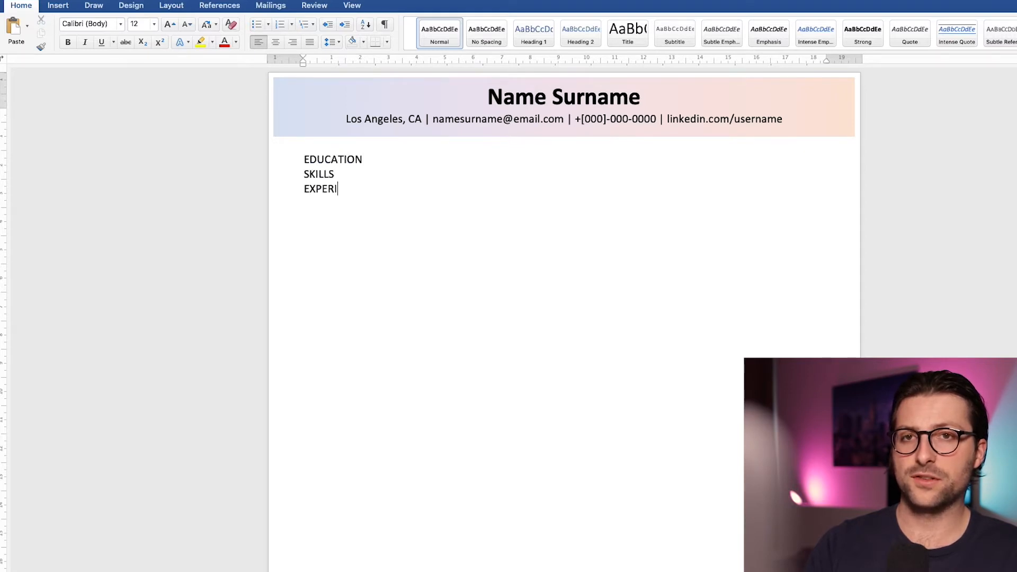
type("ENCE")
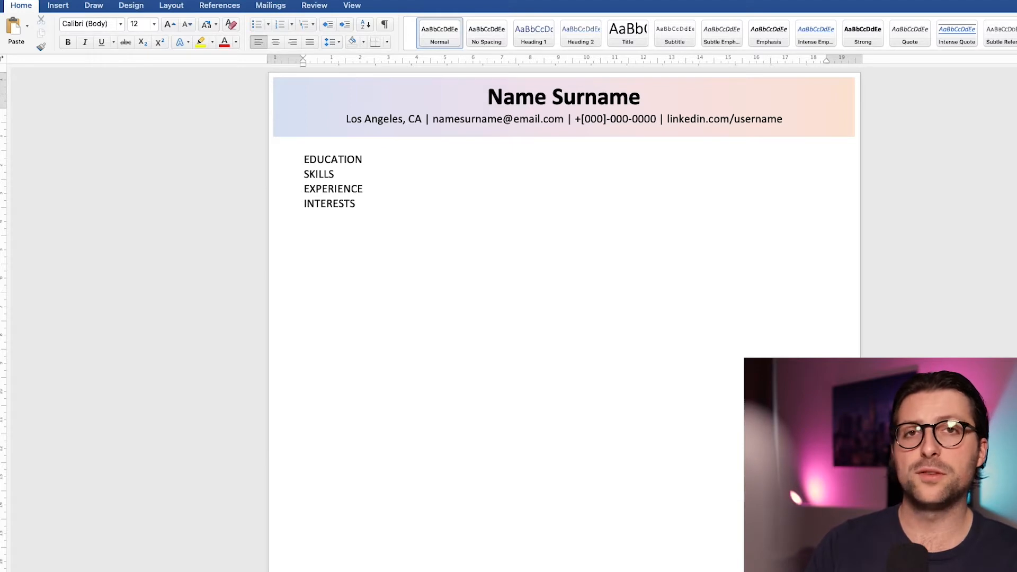
left_click(334, 174)
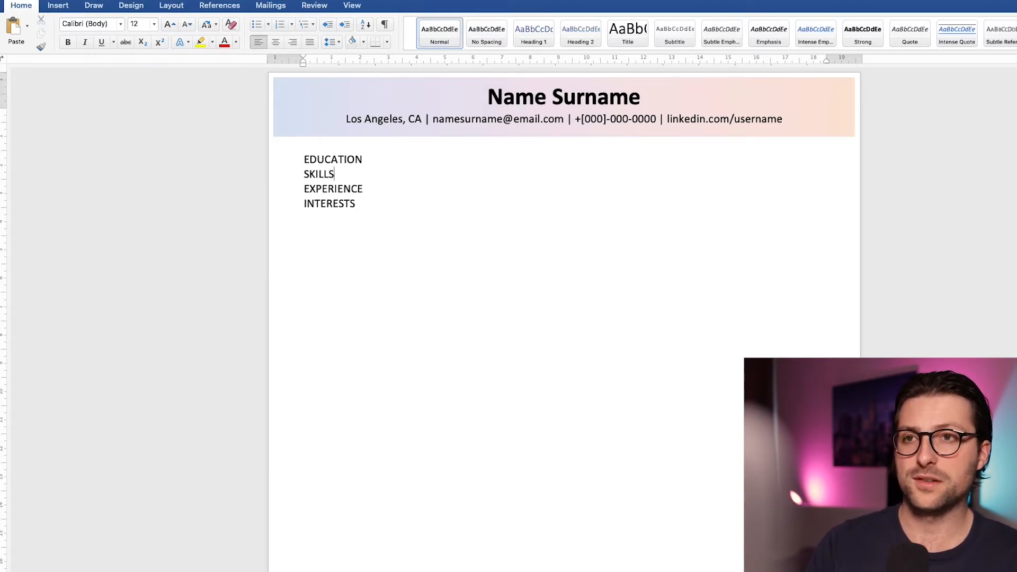
key("enter")
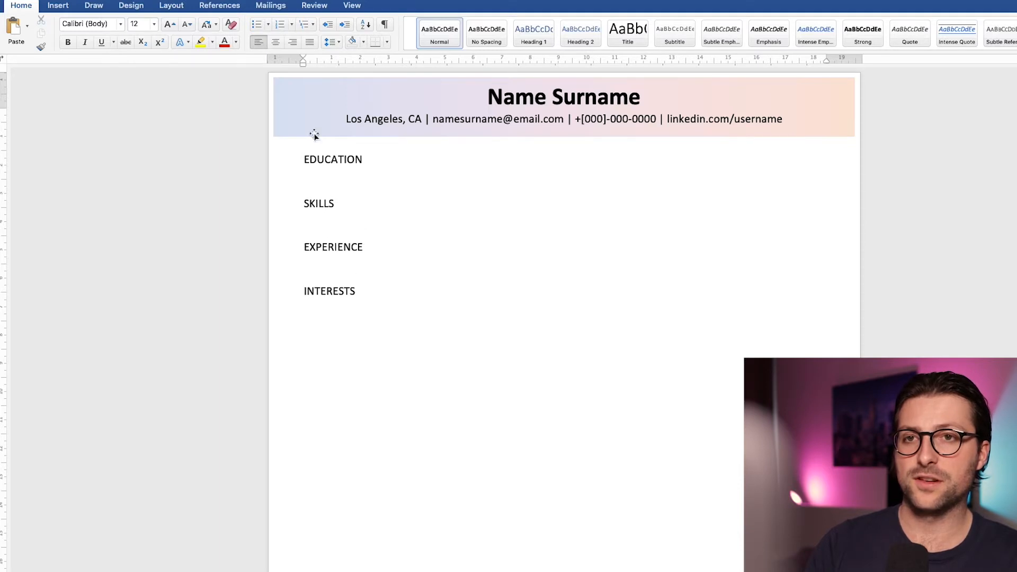
double_click(333, 159)
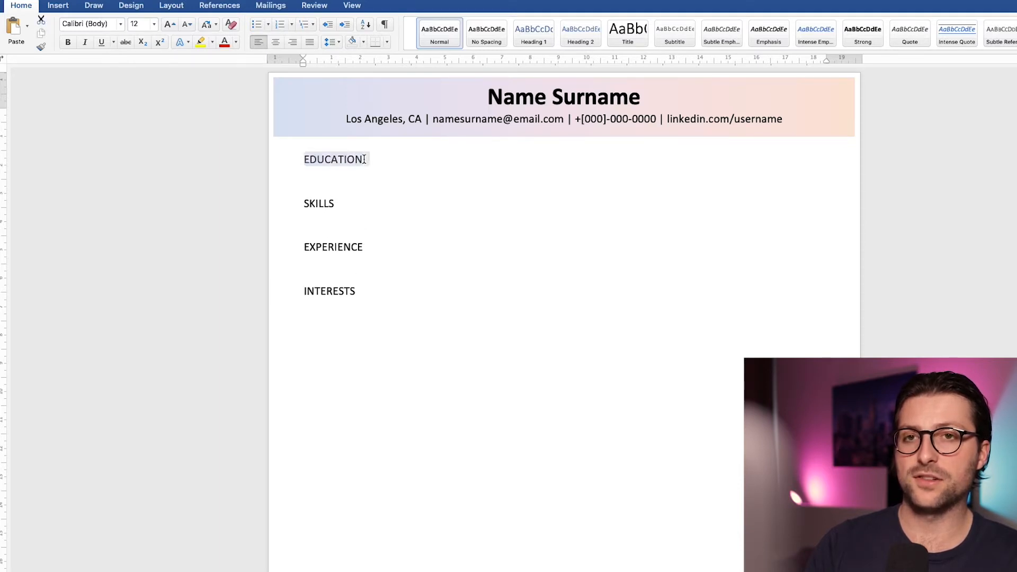
Give the EDUCATION heading 12 pt spacing before and after.
left_click(328, 41)
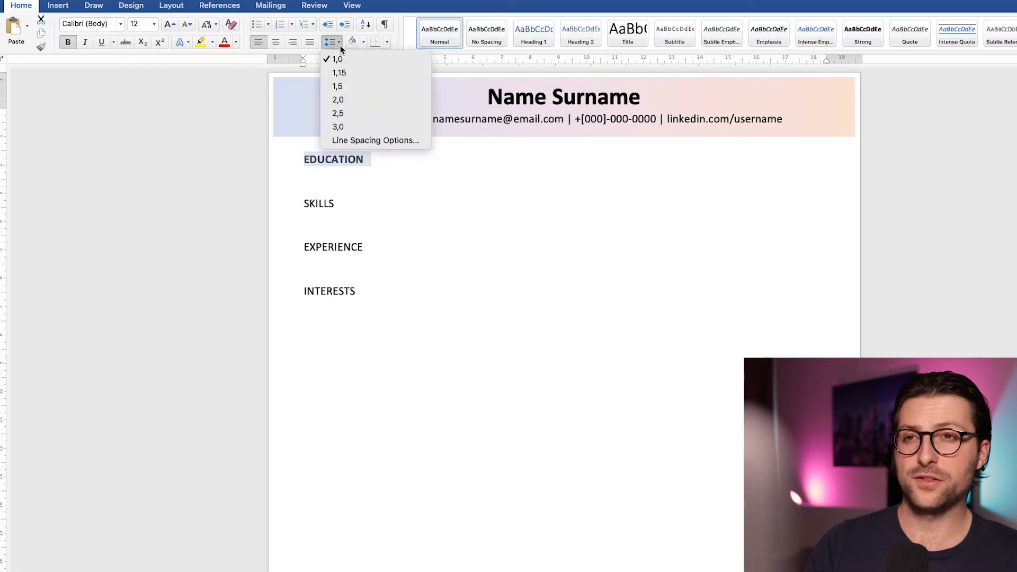
left_click(374, 139)
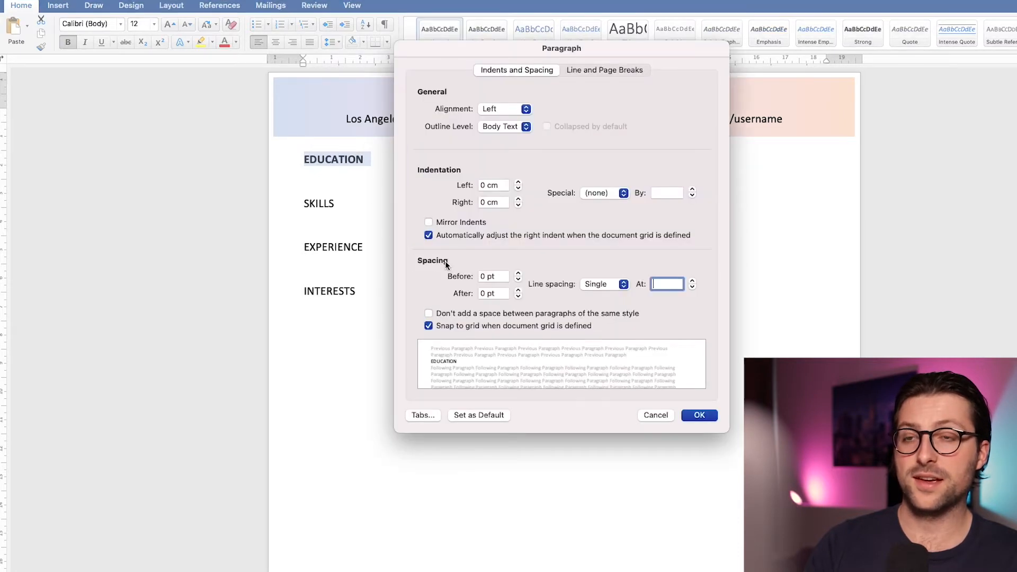
left_click(517, 273)
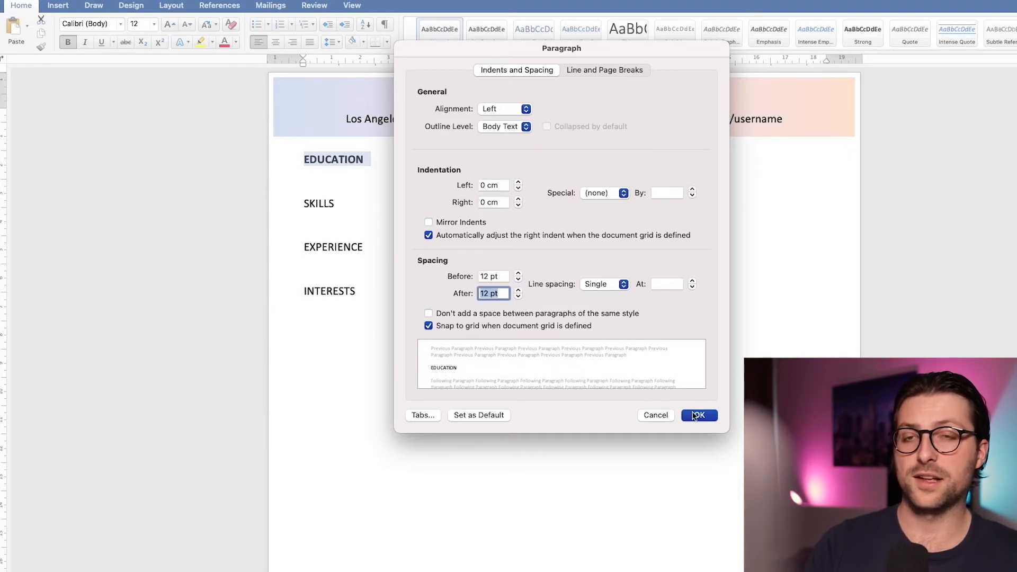
left_click(698, 416)
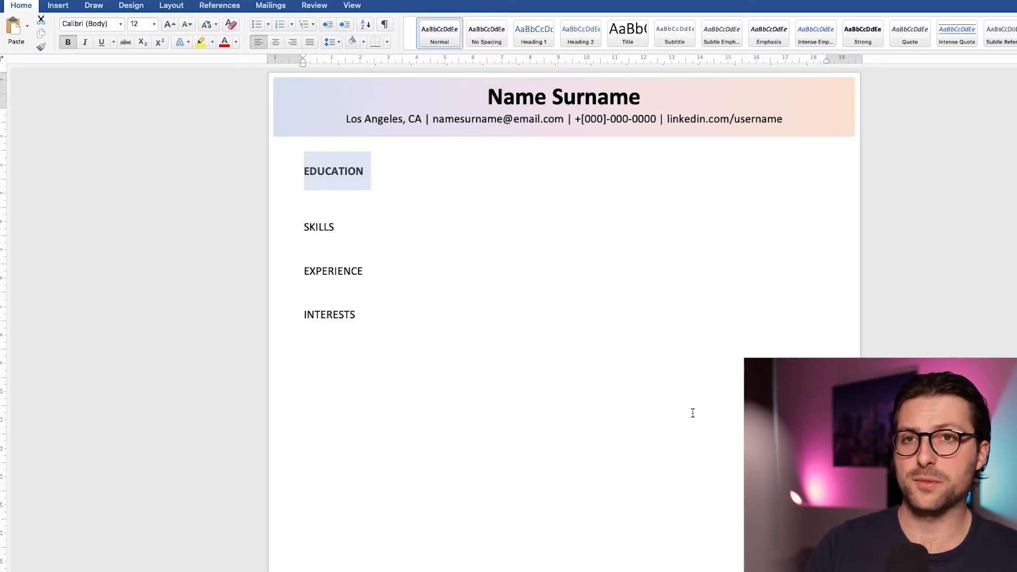
Add top and bottom rule lines to EDUCATION and enlarge its font to 14.
left_click(387, 41)
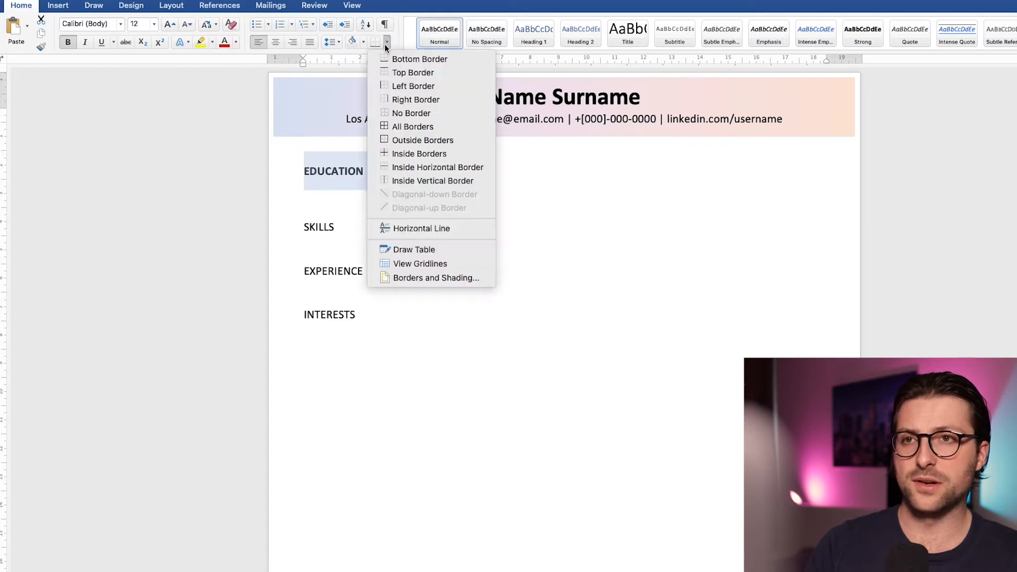
left_click(419, 58)
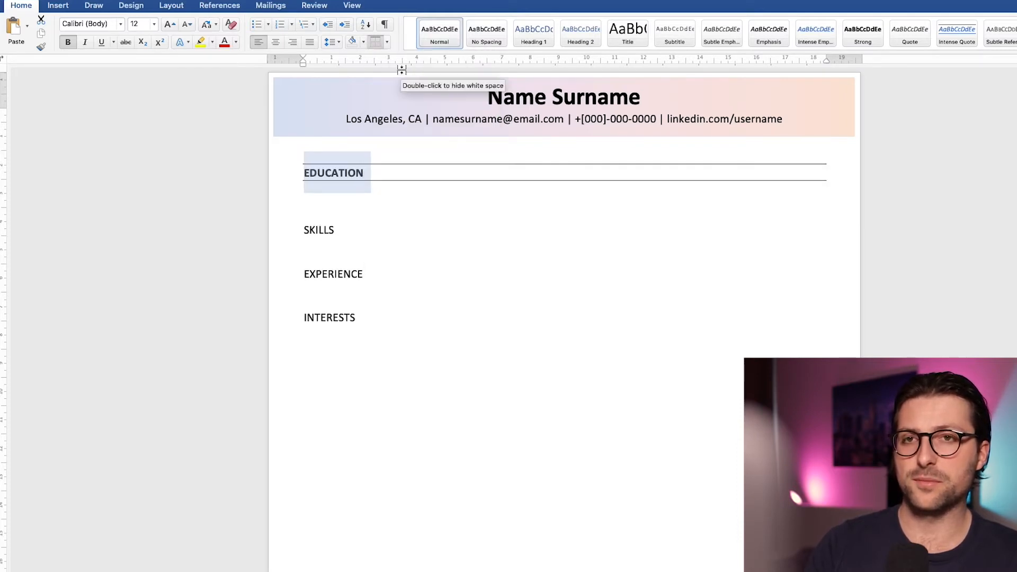
left_click(167, 25)
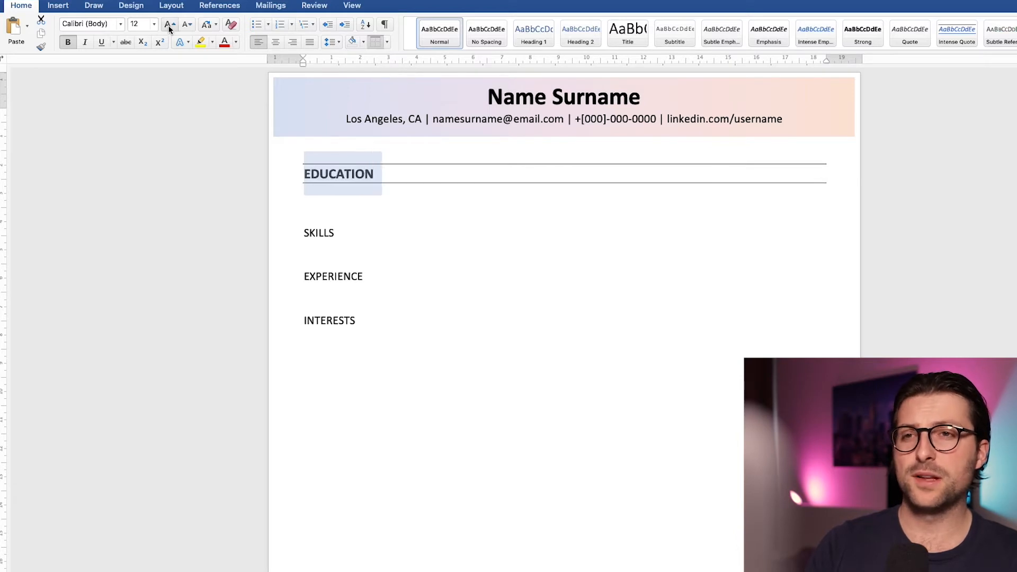
left_click(167, 25)
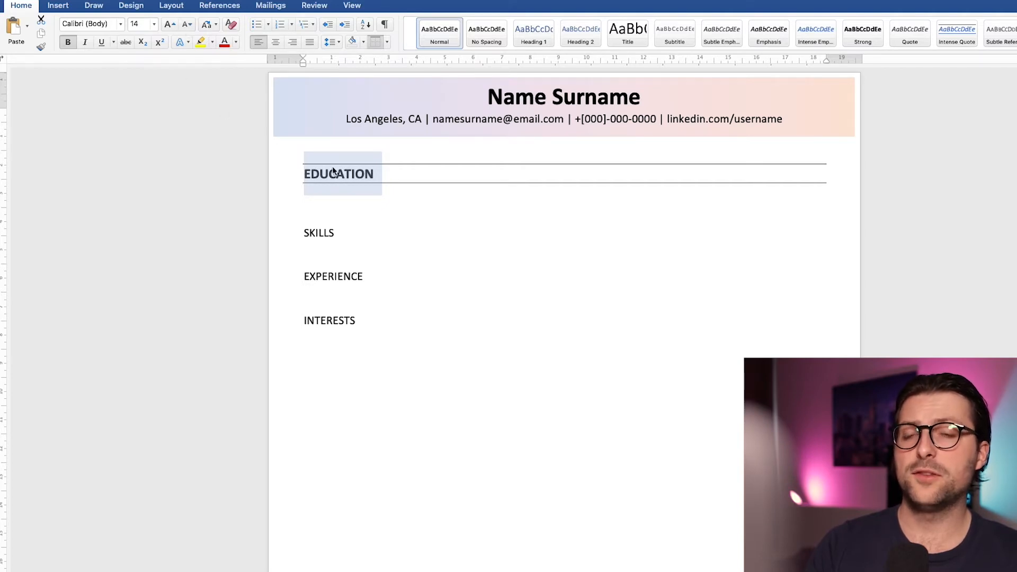
left_click(339, 174)
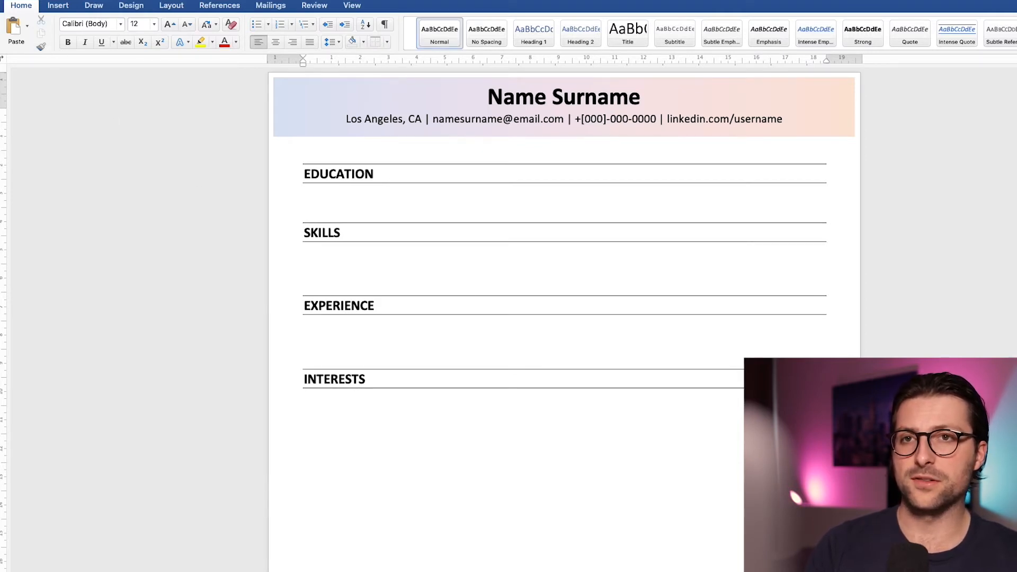
Type the university entry ending 'Los Angeles, CA | 01.2020 - Present', bolding the university name.
type("University Name | Bachelor of Computer Science")
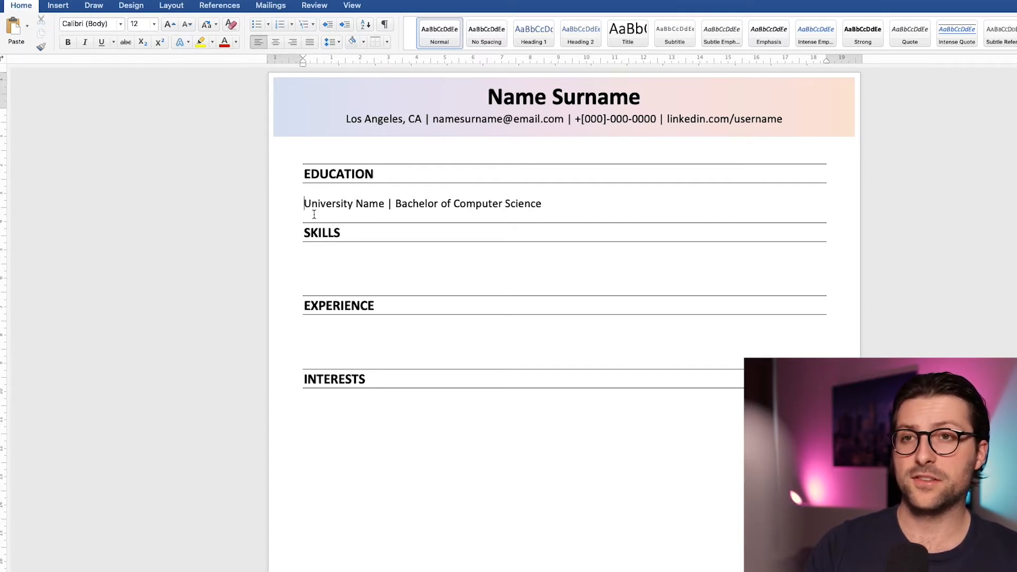
double_click(525, 203)
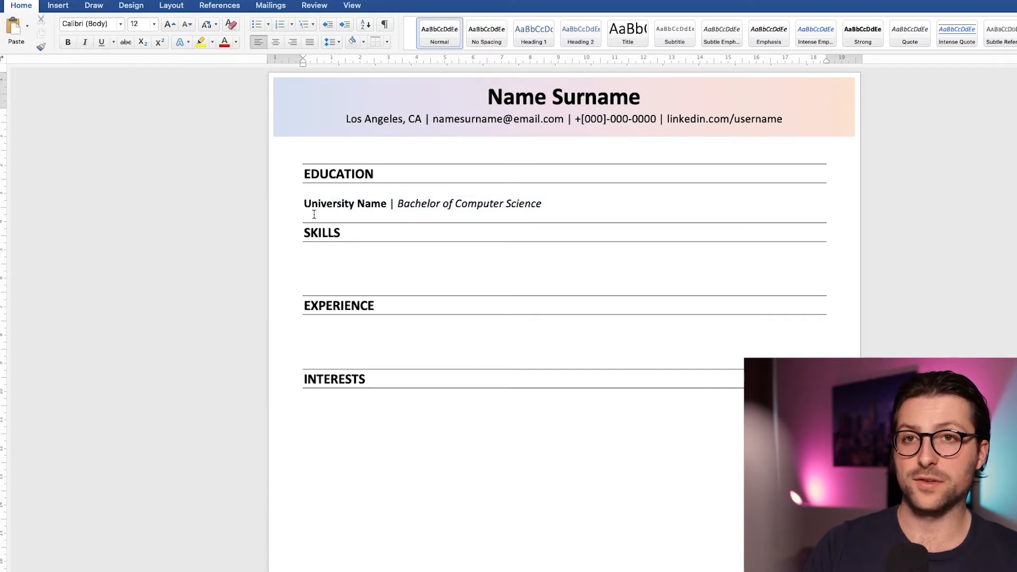
type("Los Angeles,")
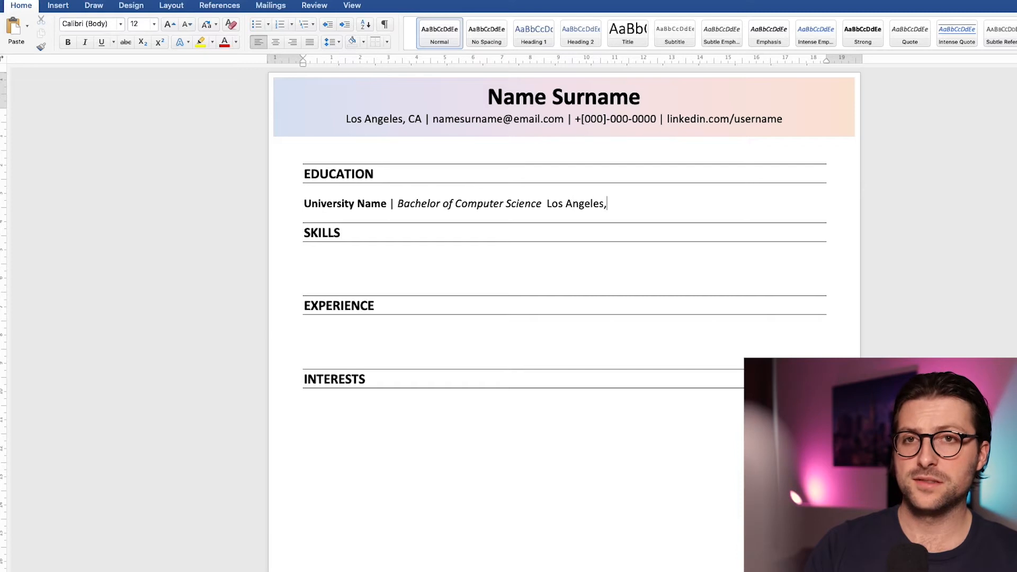
type("CA | 01.20")
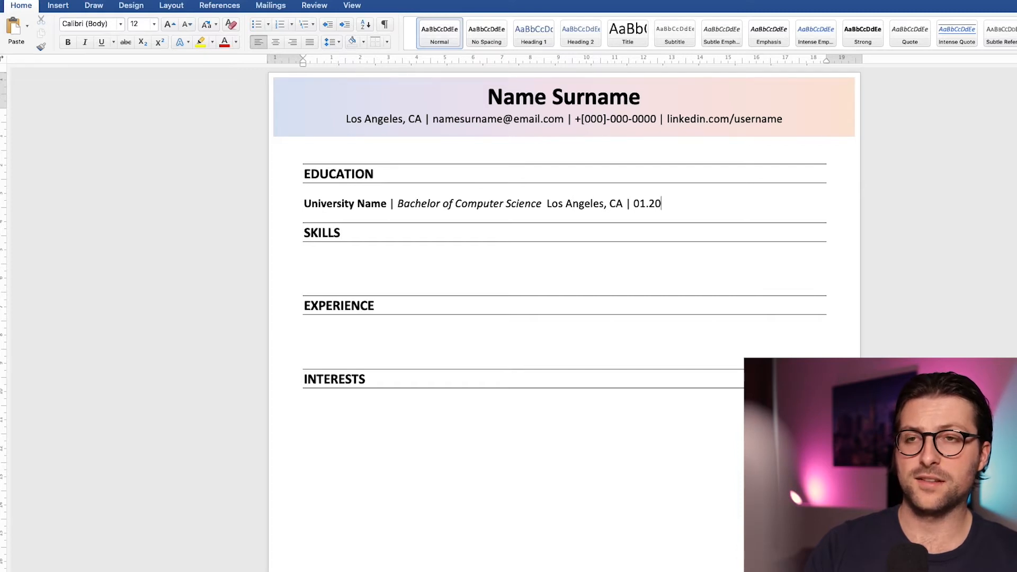
type("20 - Present")
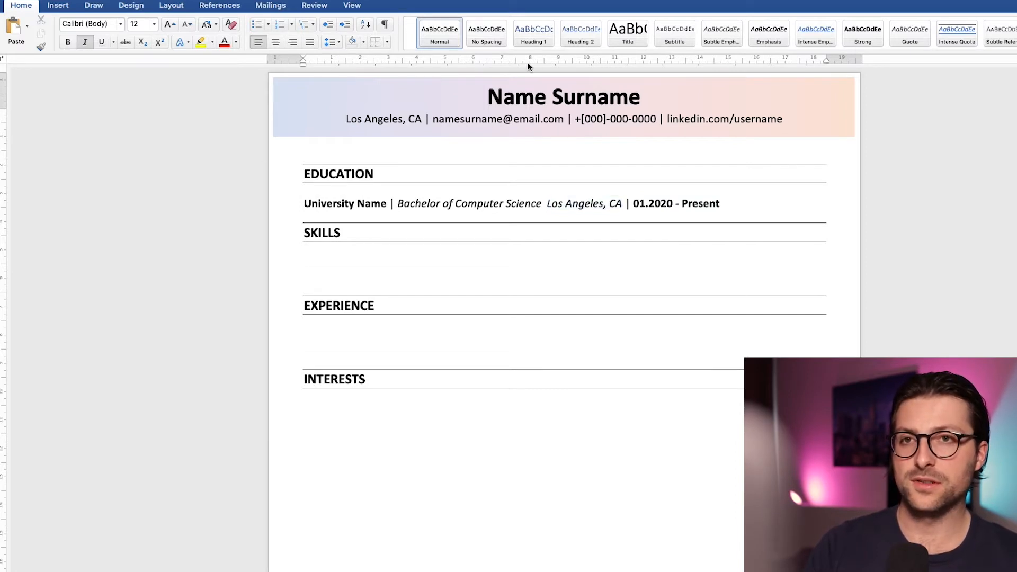
mouse_move(773, 64)
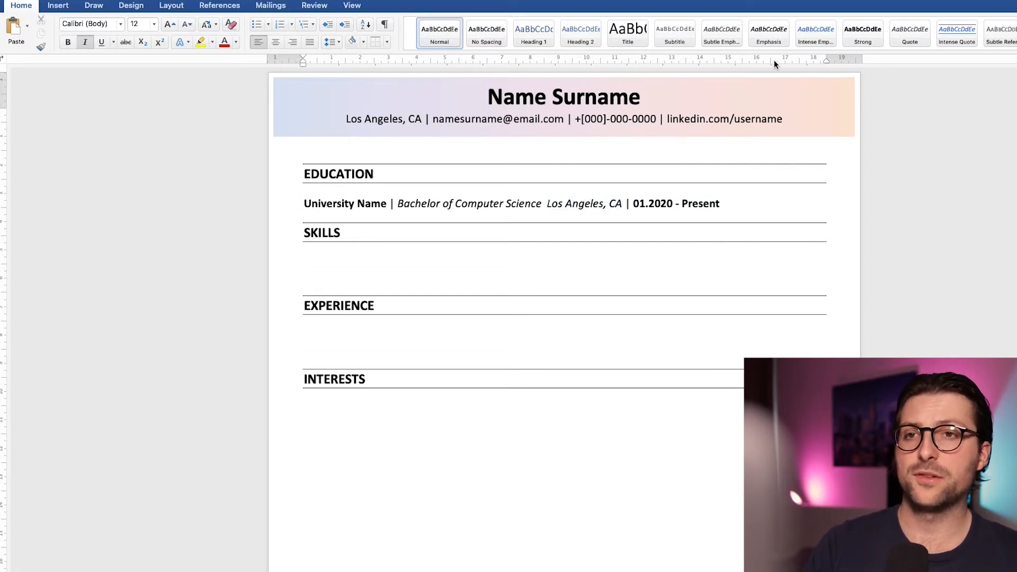
Turn on the ruler from the View tab.
left_click(352, 5)
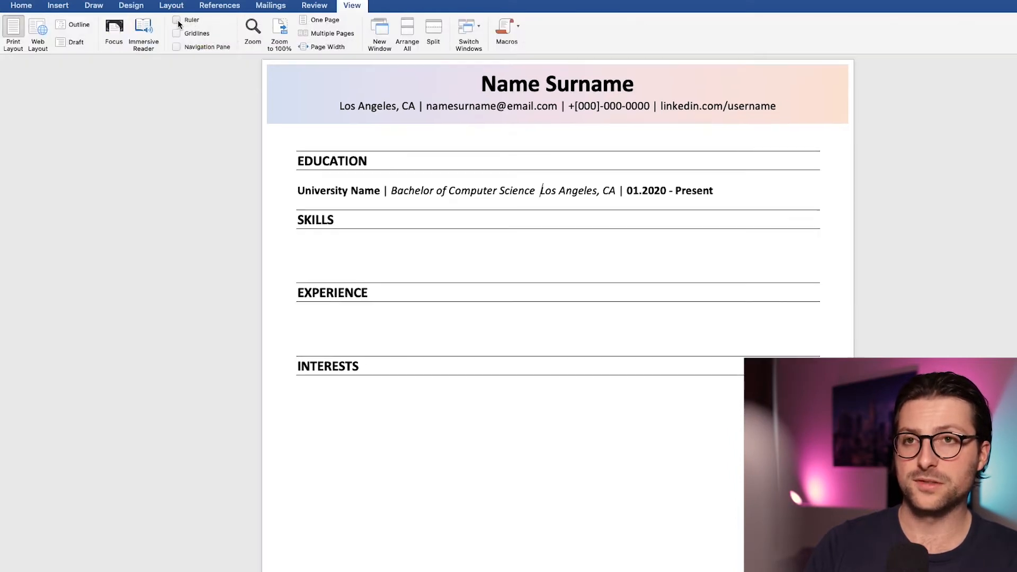
left_click(177, 19)
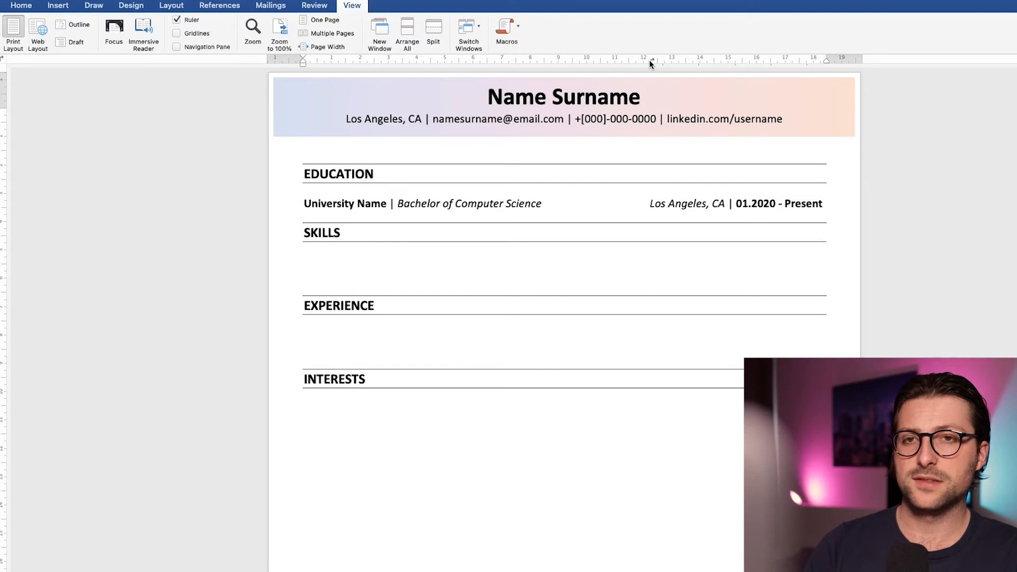
Enter the 3.95/4 university GPA and the high school line San Diego, CA | 01.2015.
type("Cumulative GPA:")
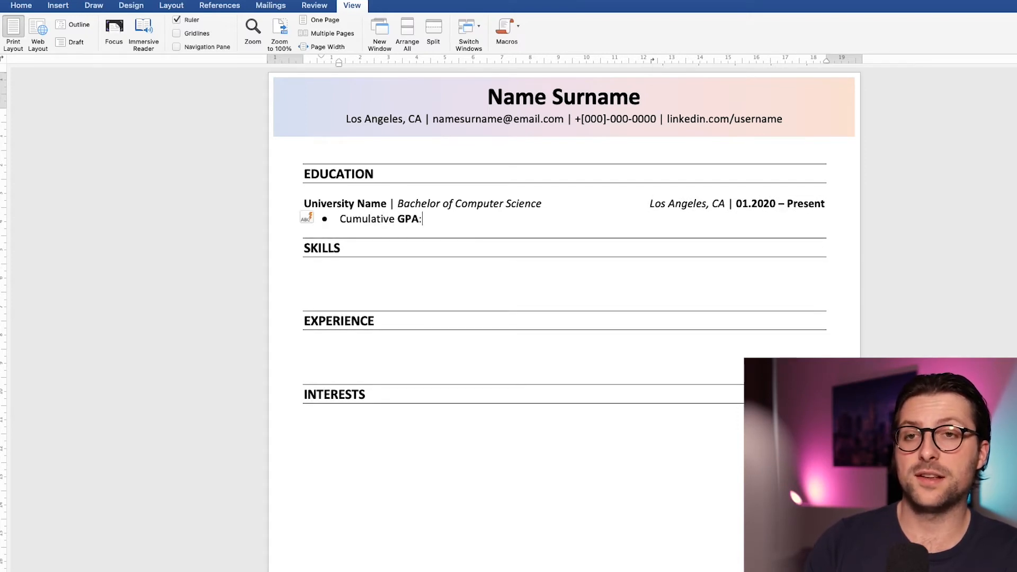
type("3.95/4.00")
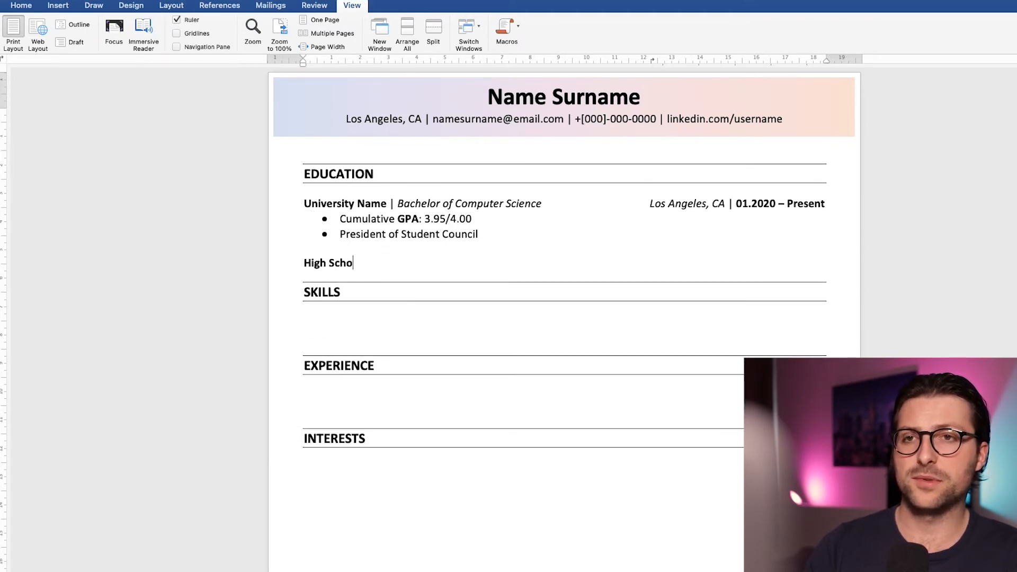
type("ol Name San Diego, CA | 01.2015 – 08.2019")
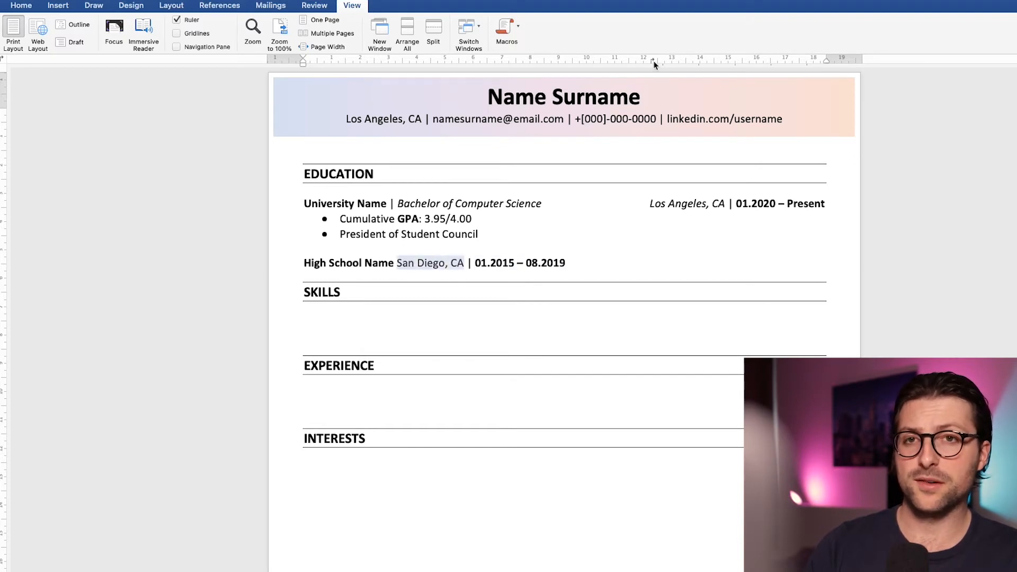
Add Cumulative GPA 3.50/4.00 and the Relevant Coursework line: Machine Learning, Data Science.
type("Cumula")
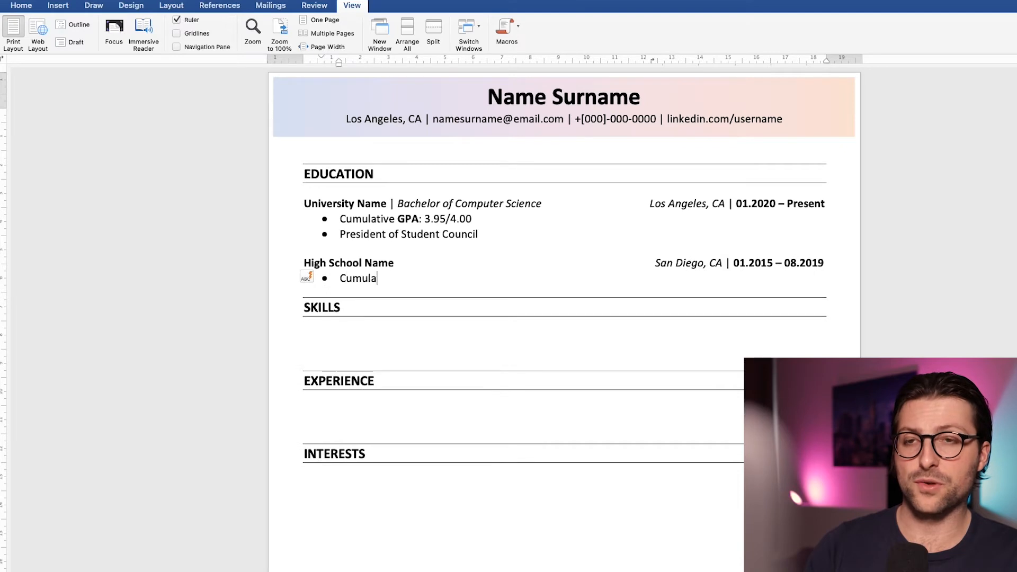
type("tive GPA: 3.50/4.00")
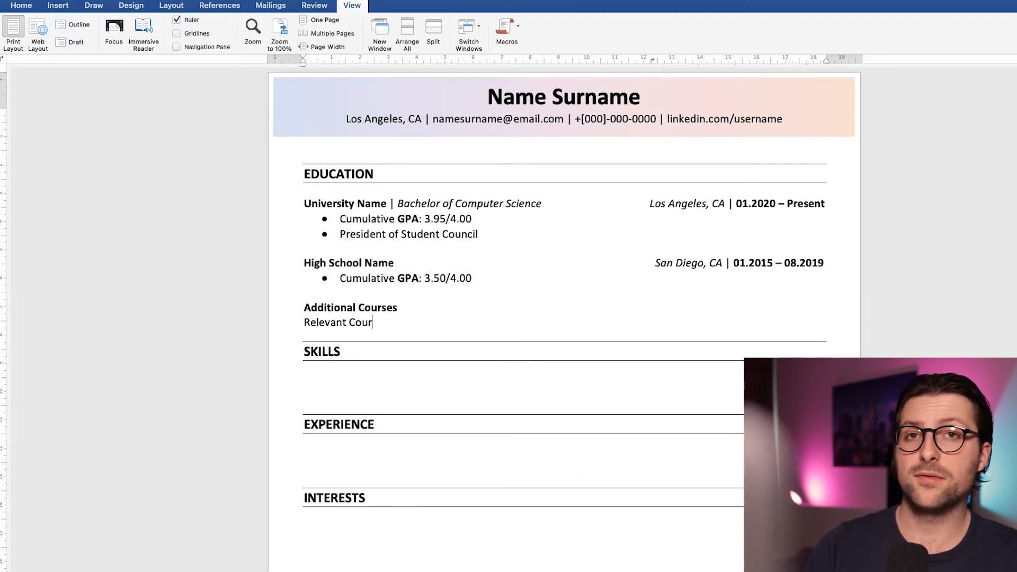
type("sework: Machine Learning, Data Science Statistics & Big Data Analytics")
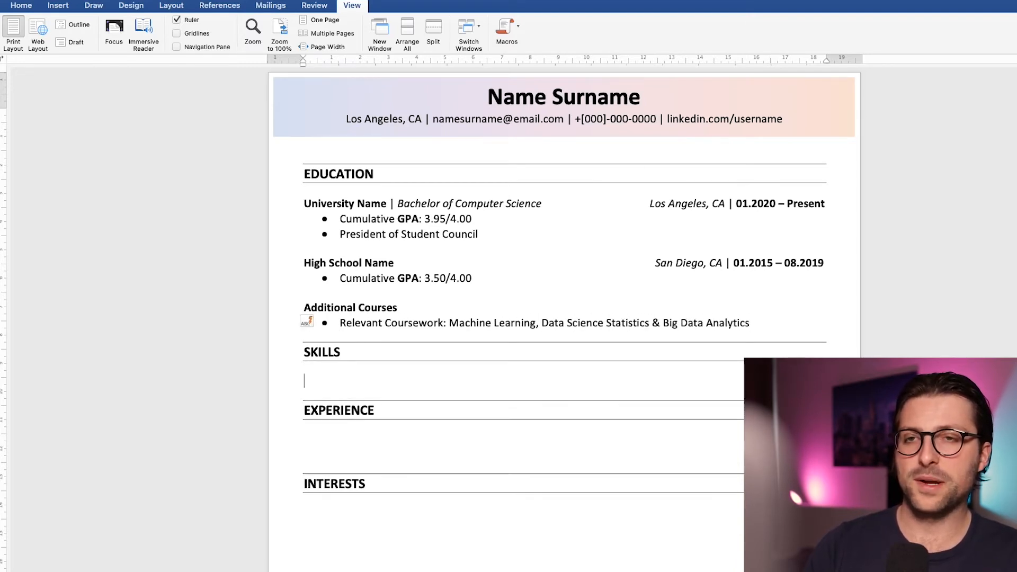
scroll("down", 3)
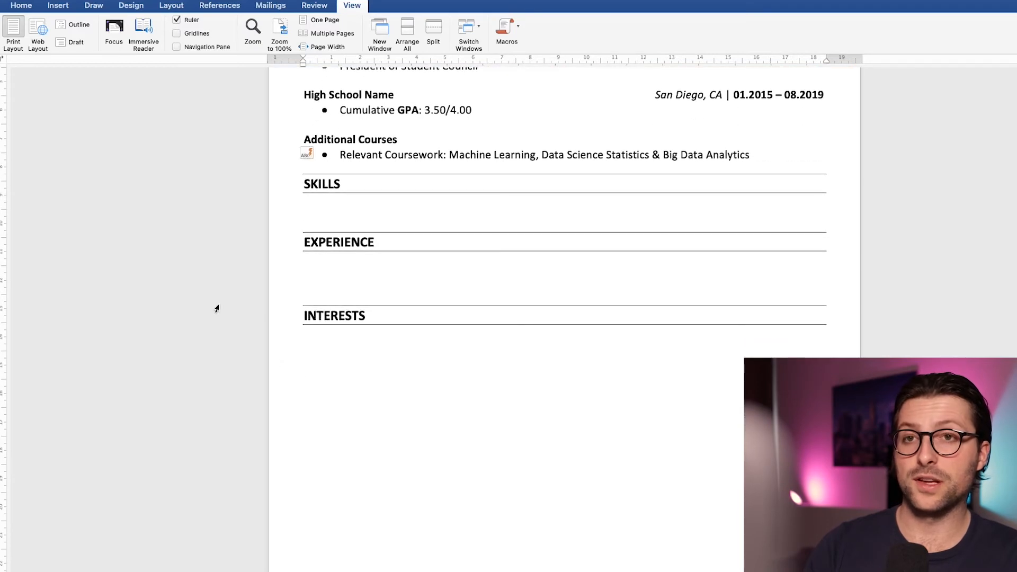
Insert a three-column, one-row table under SKILLS.
left_click(58, 6)
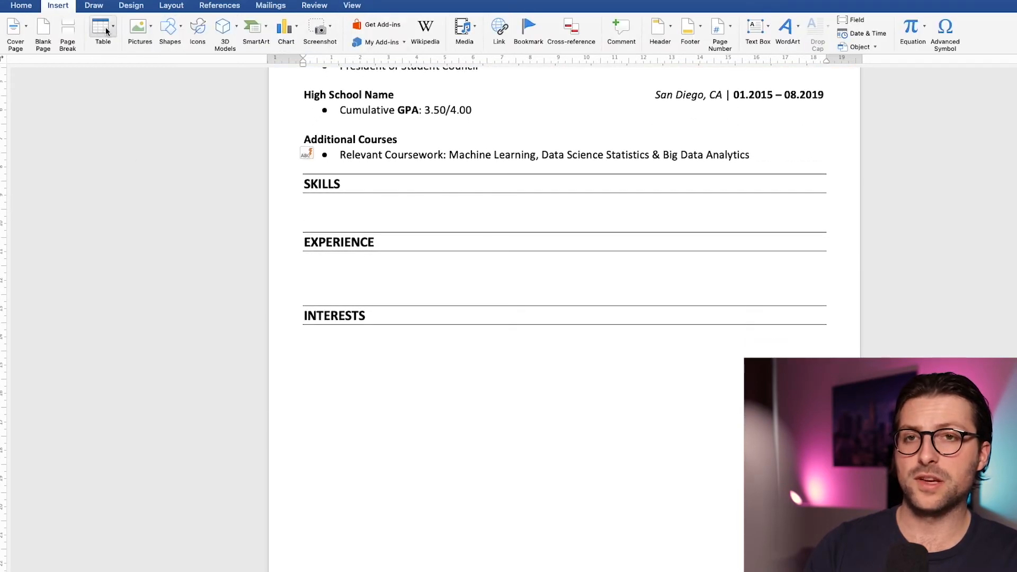
left_click(102, 29)
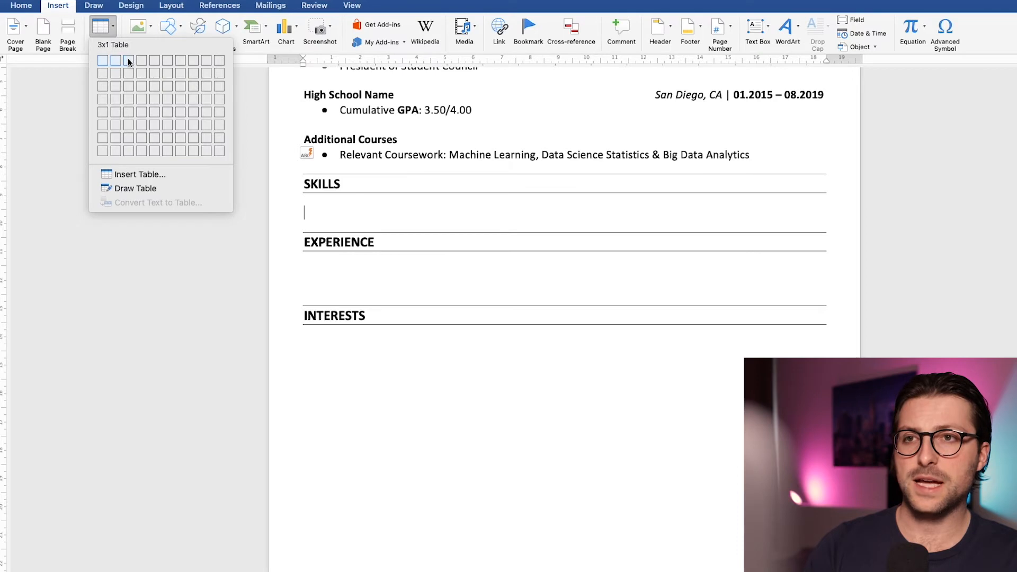
left_click(127, 61)
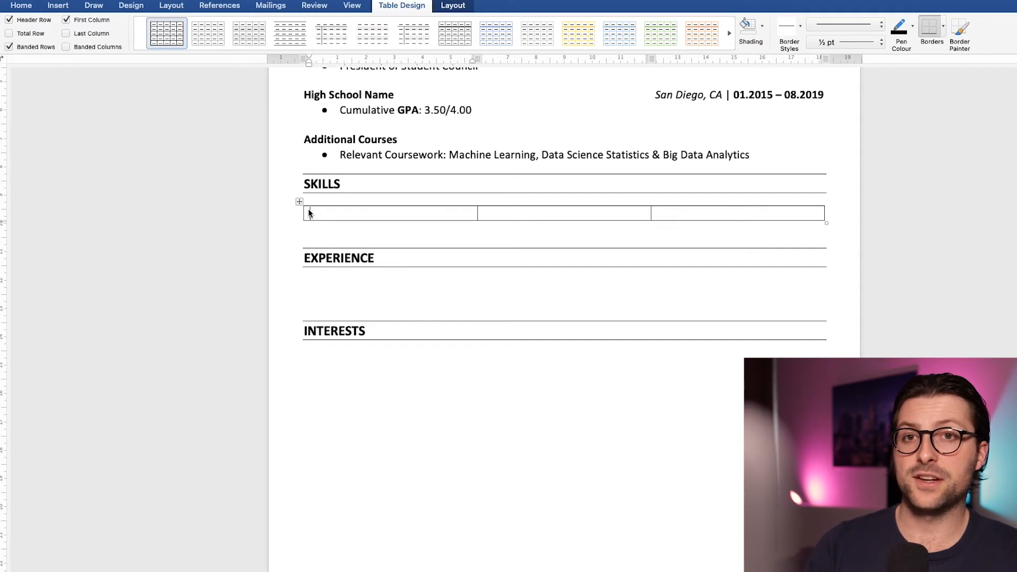
Reduce the table's left and right cell margins to 0 cm.
left_click(452, 5)
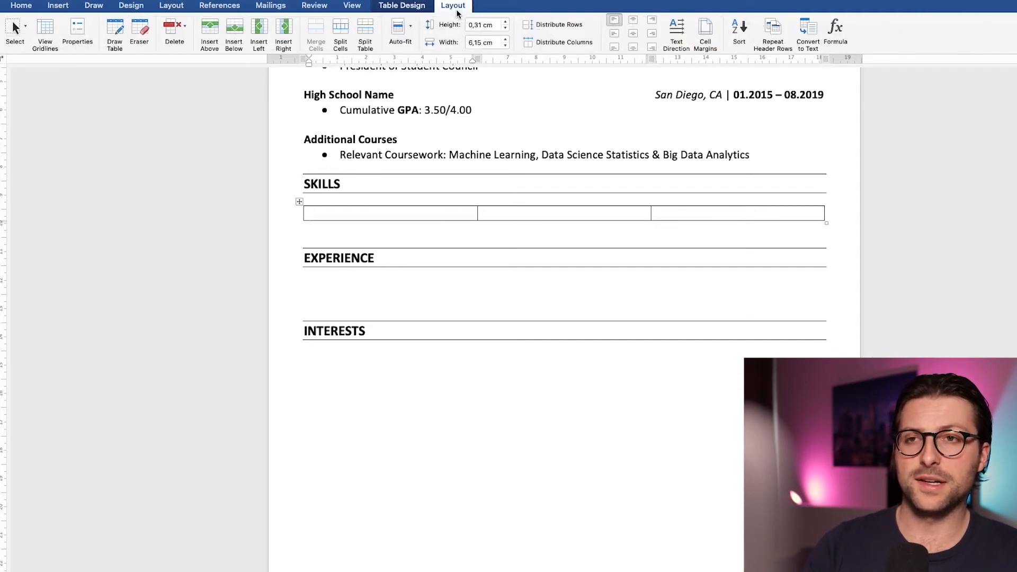
left_click(705, 29)
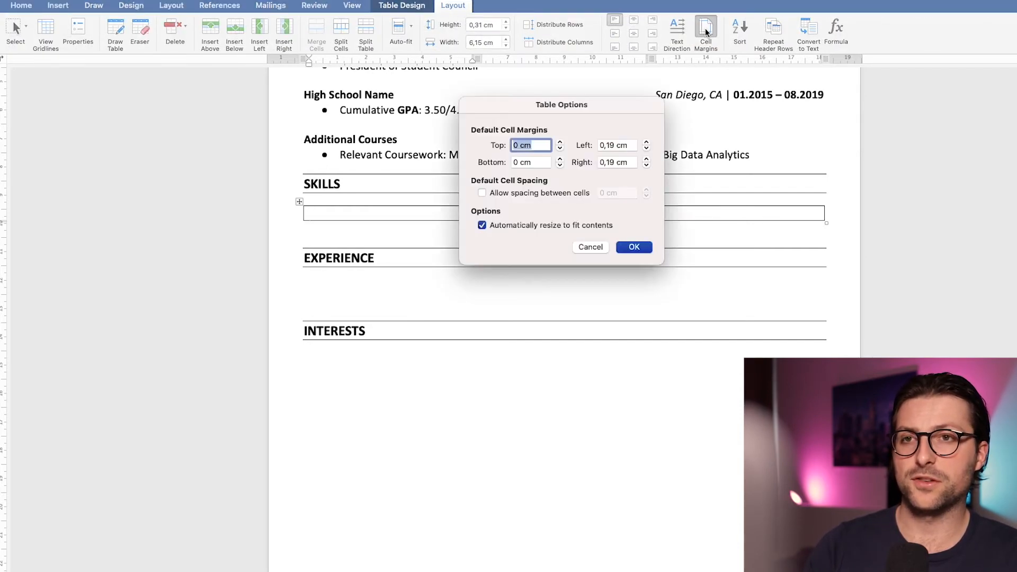
left_click(646, 148)
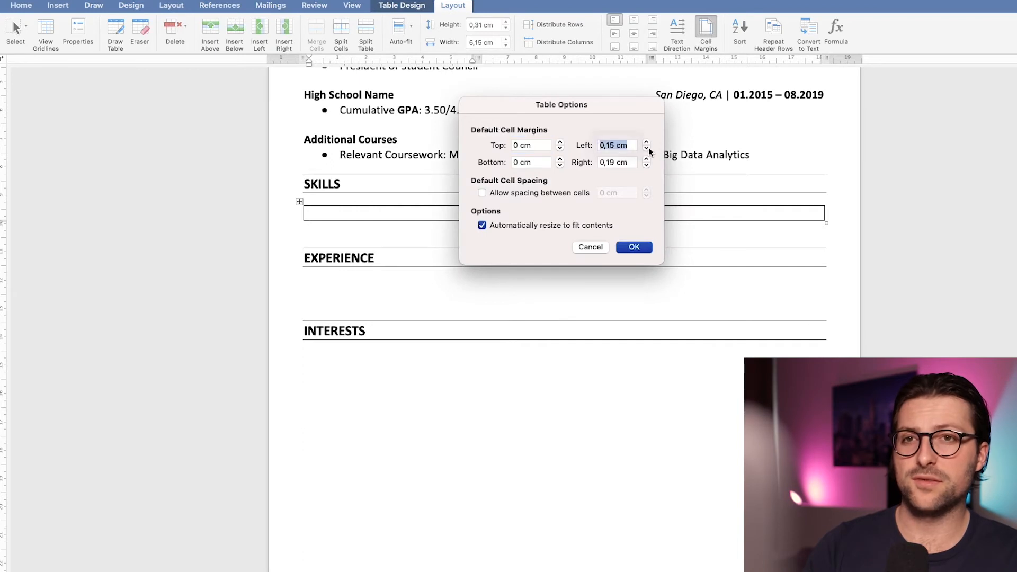
left_click(646, 165)
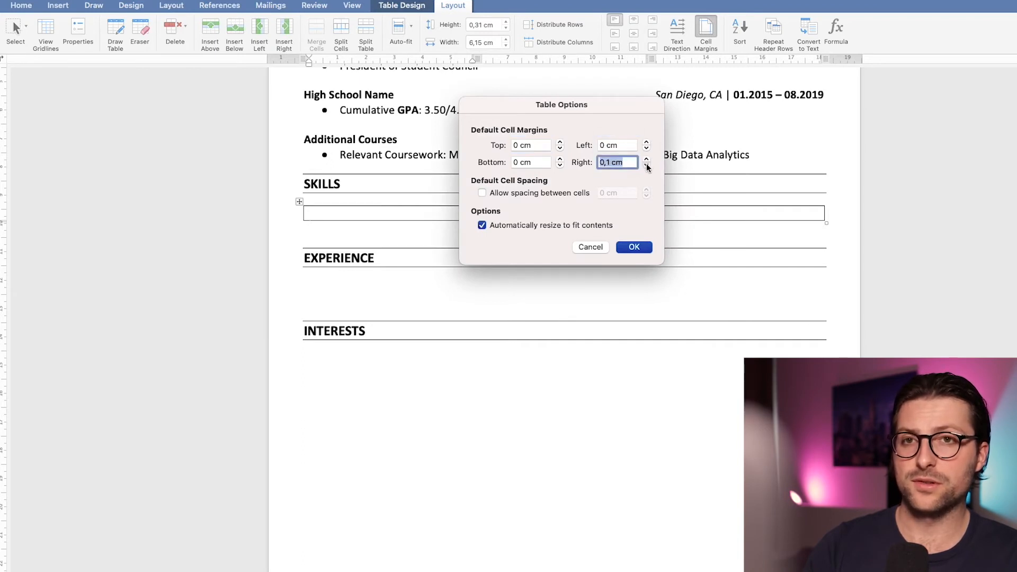
left_click(634, 247)
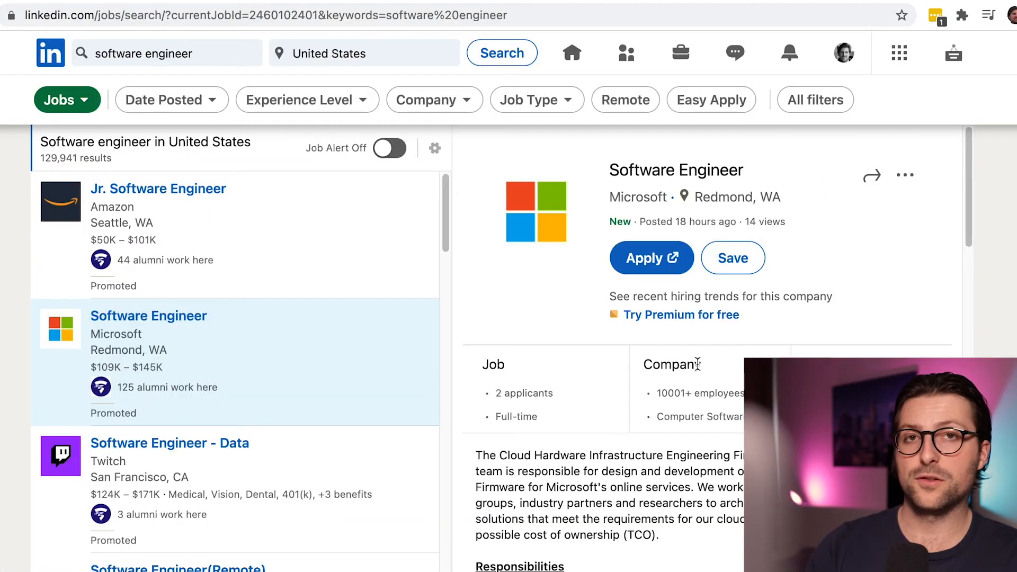
Generate the MonkeyLearn word cloud from the pasted Software Engineer job description.
scroll("down", 3)
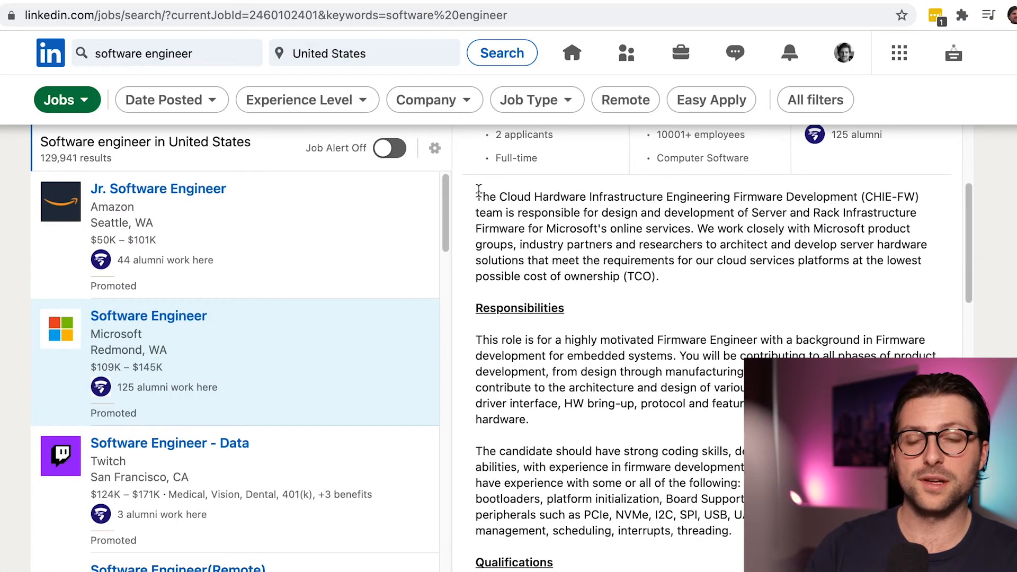
scroll("down", 3)
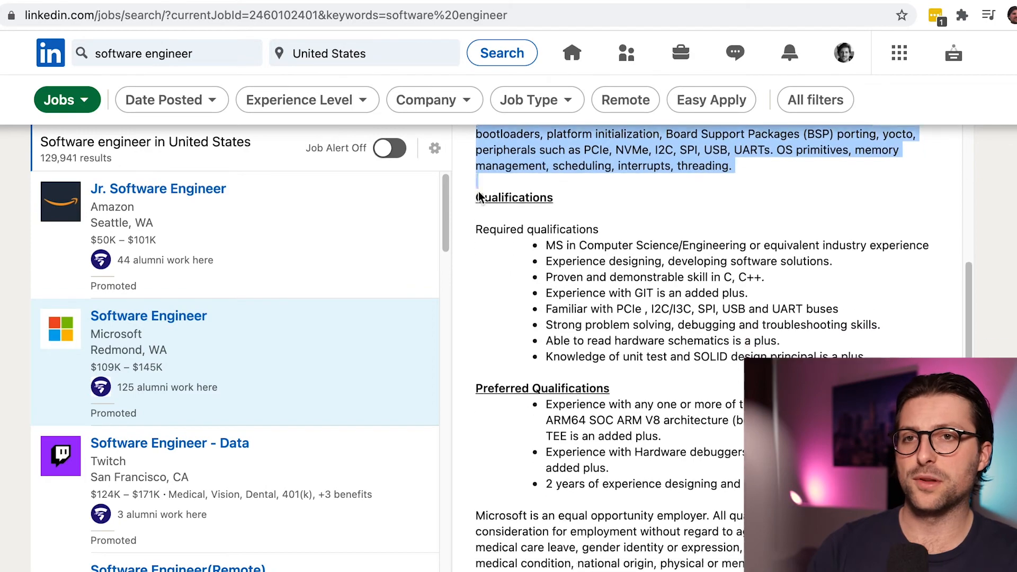
scroll("down", 3)
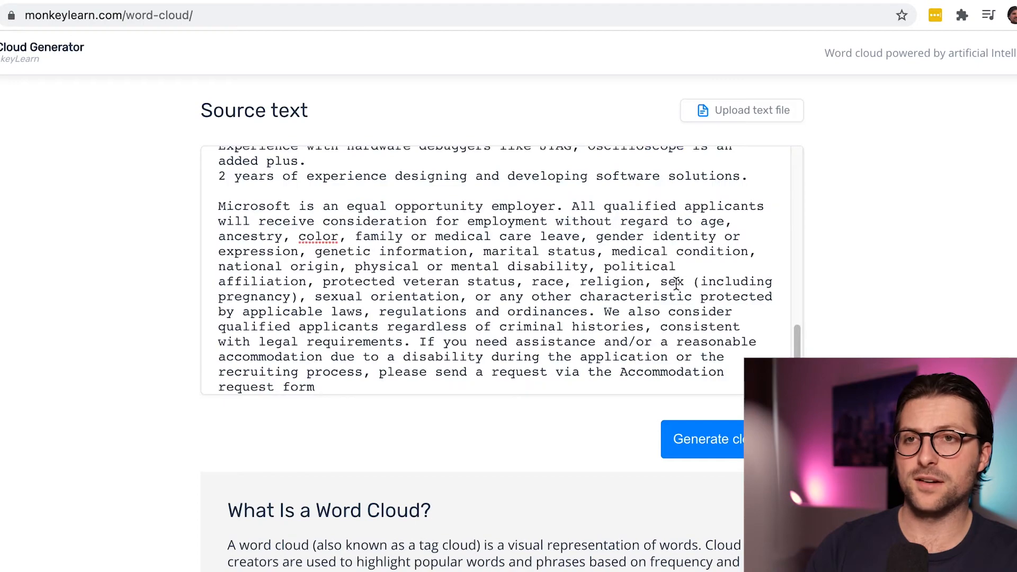
scroll("down", 3)
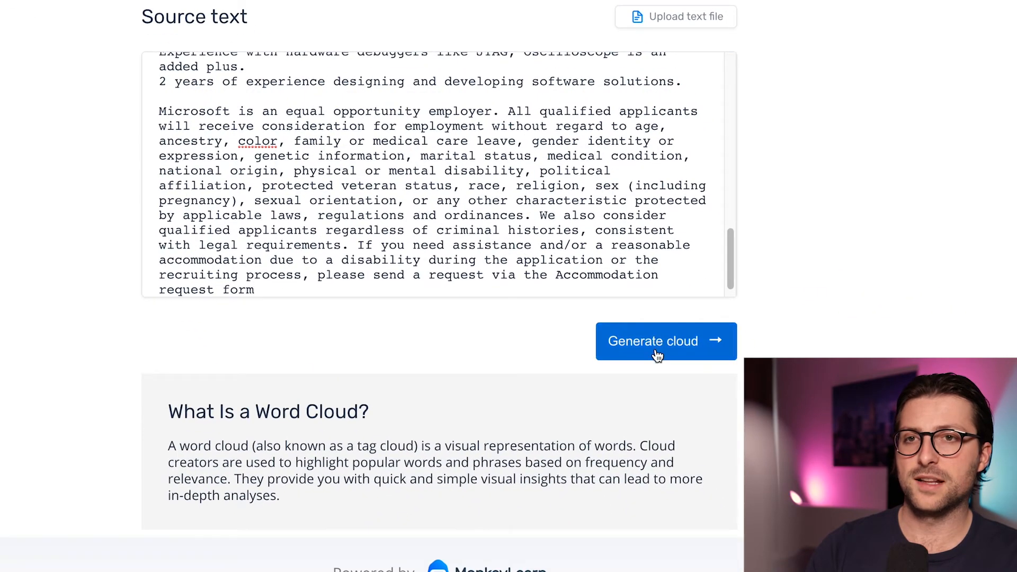
left_click(652, 340)
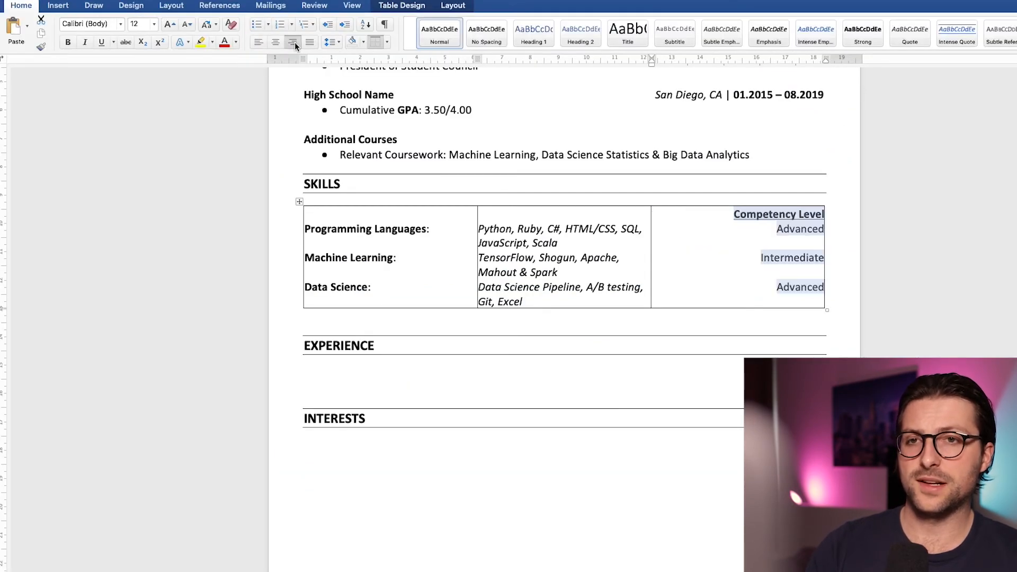
Right-align competency levels, centre the tools column, and set the SKILLS table to No Border.
left_click(258, 43)
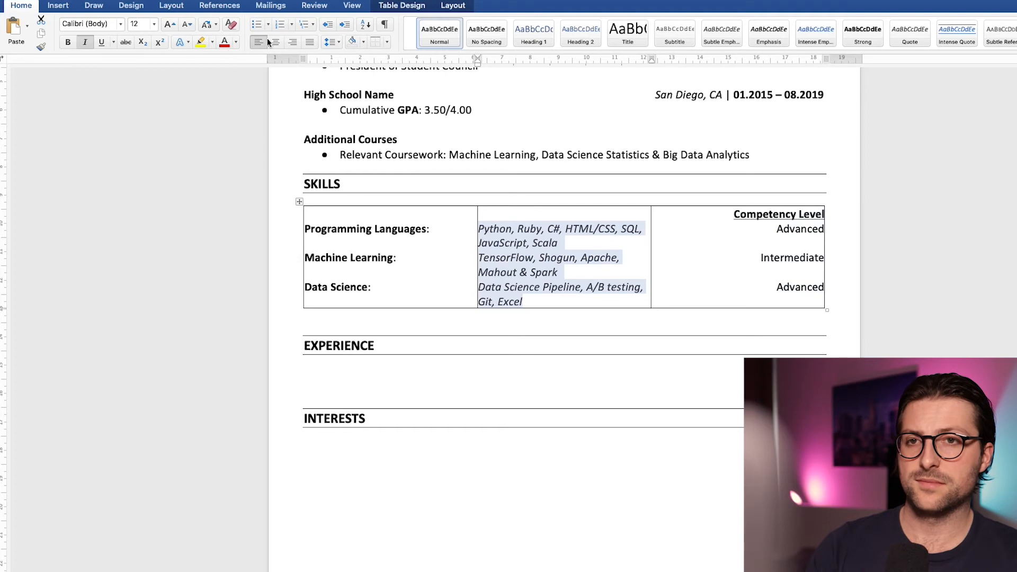
left_click(275, 42)
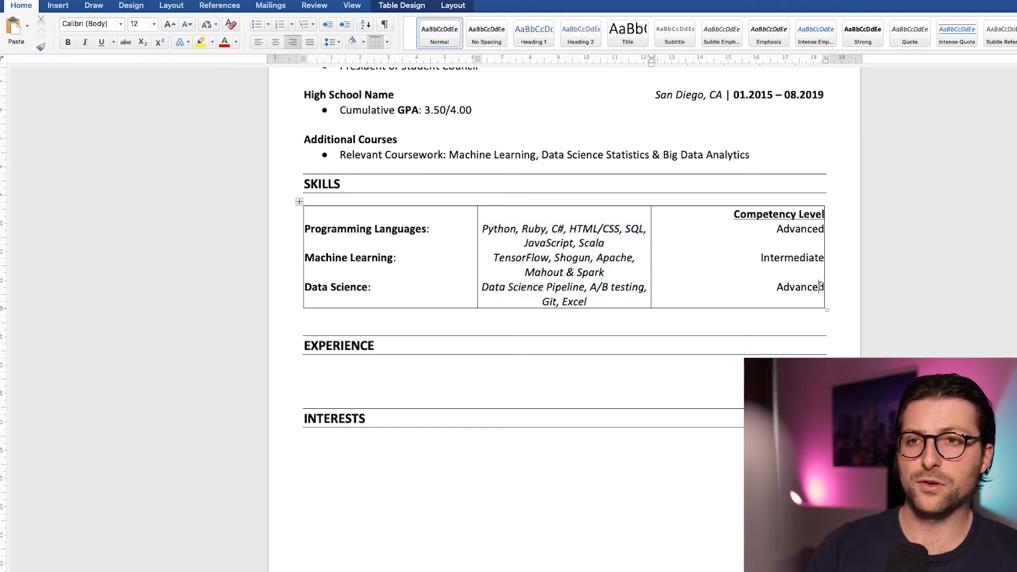
left_click(299, 201)
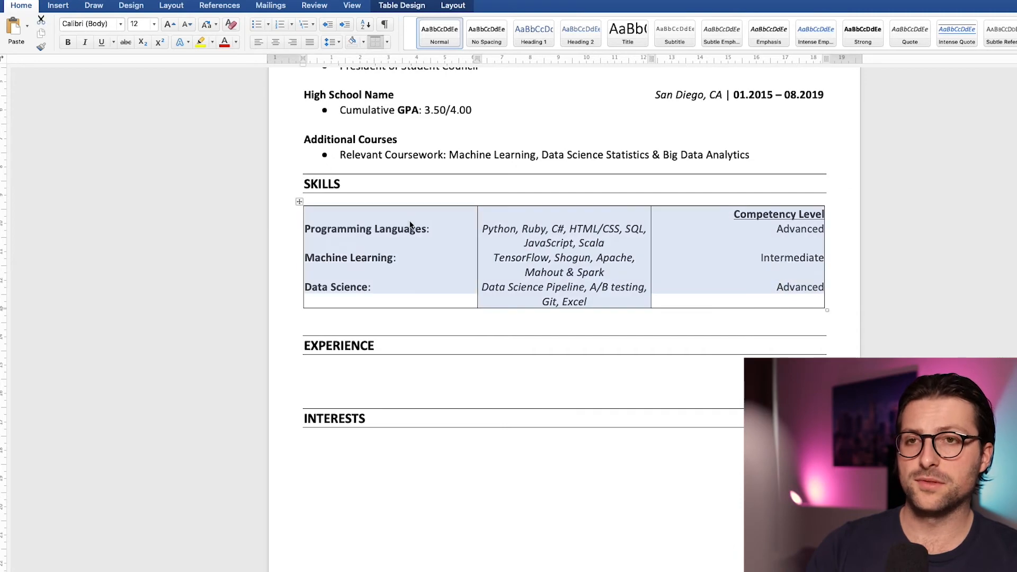
left_click(402, 5)
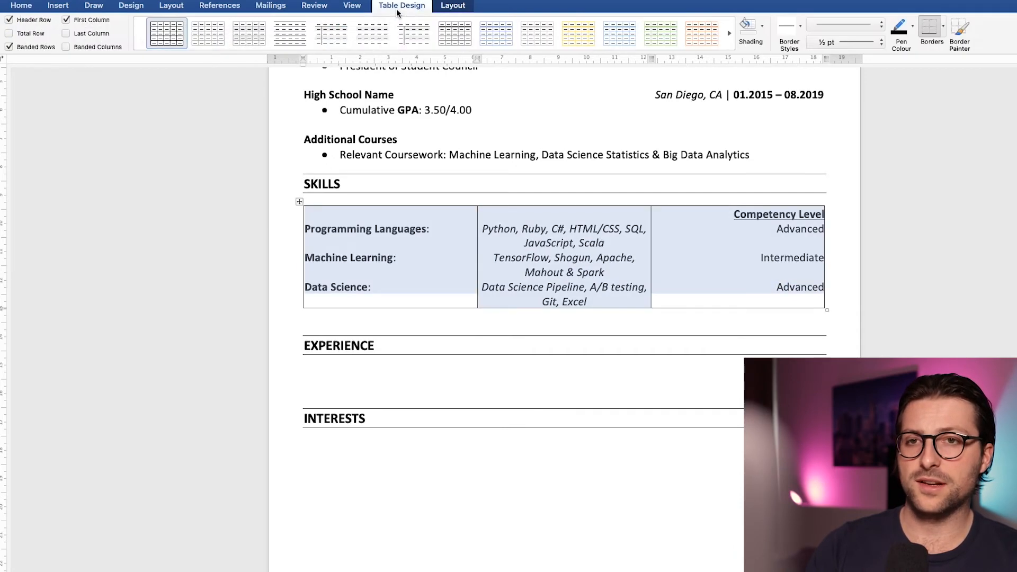
left_click(930, 27)
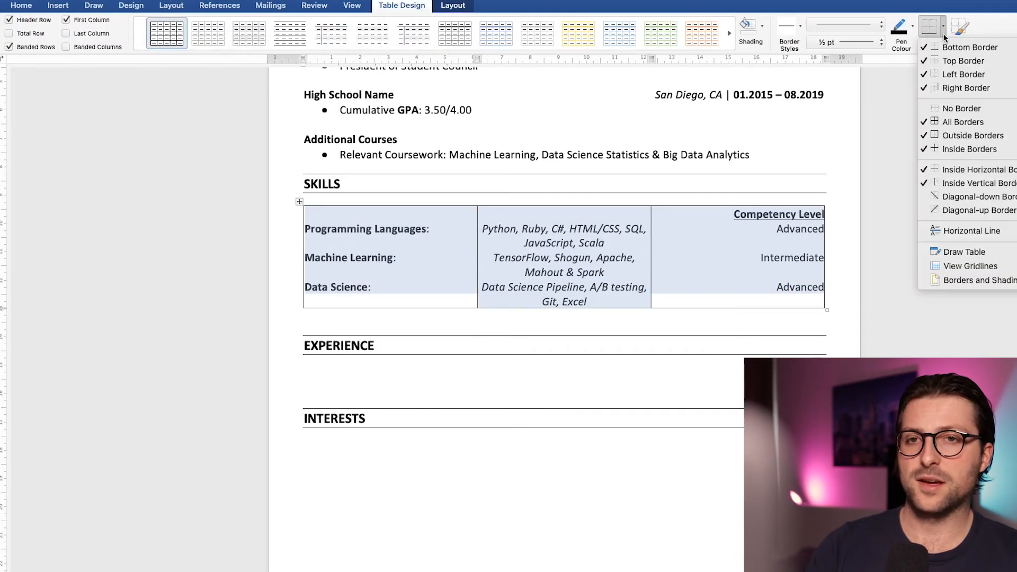
left_click(962, 107)
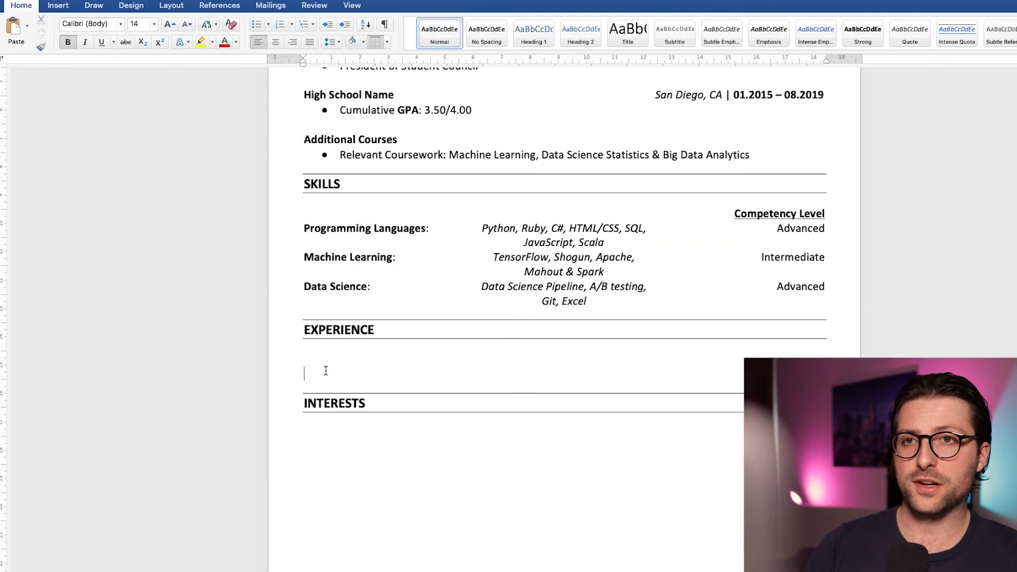
Type the company and Software Engineer line: Los Angeles, CA | 01.2020 – 12.2020.
type("Company Name  | Softwa")
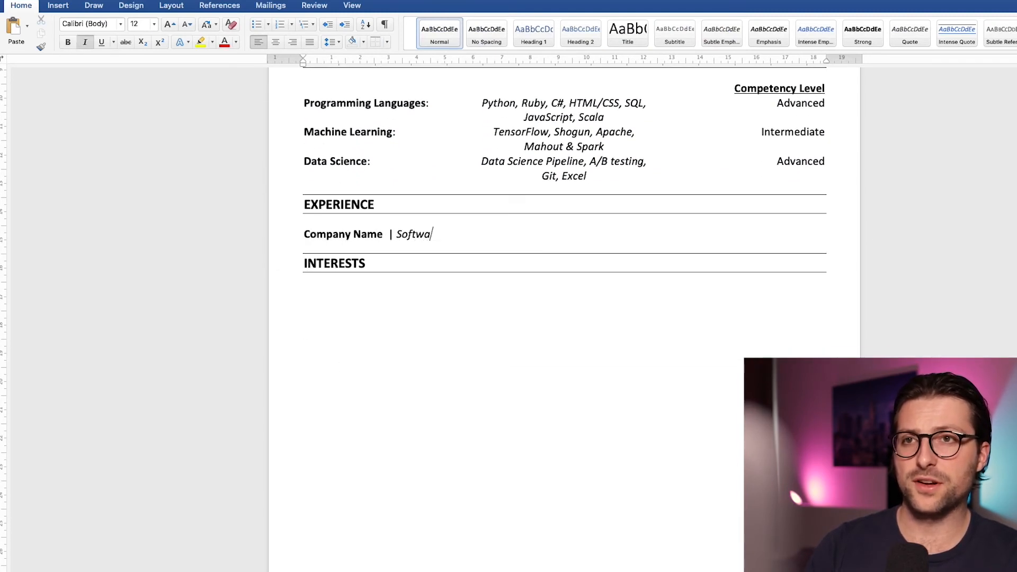
type("re Engineer Los Angeles, CA | 01.2020 – 12.2020")
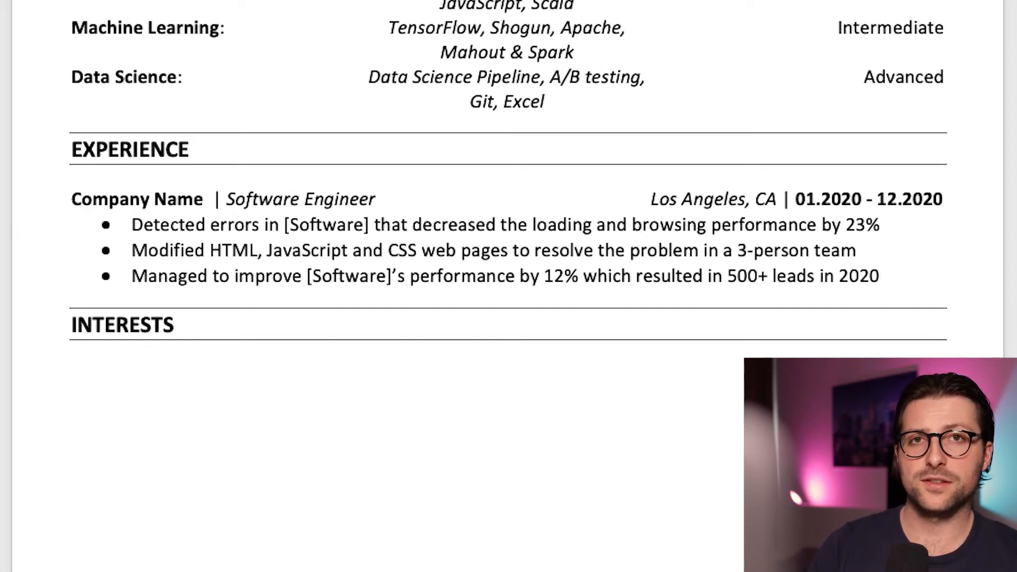
double_click(168, 225)
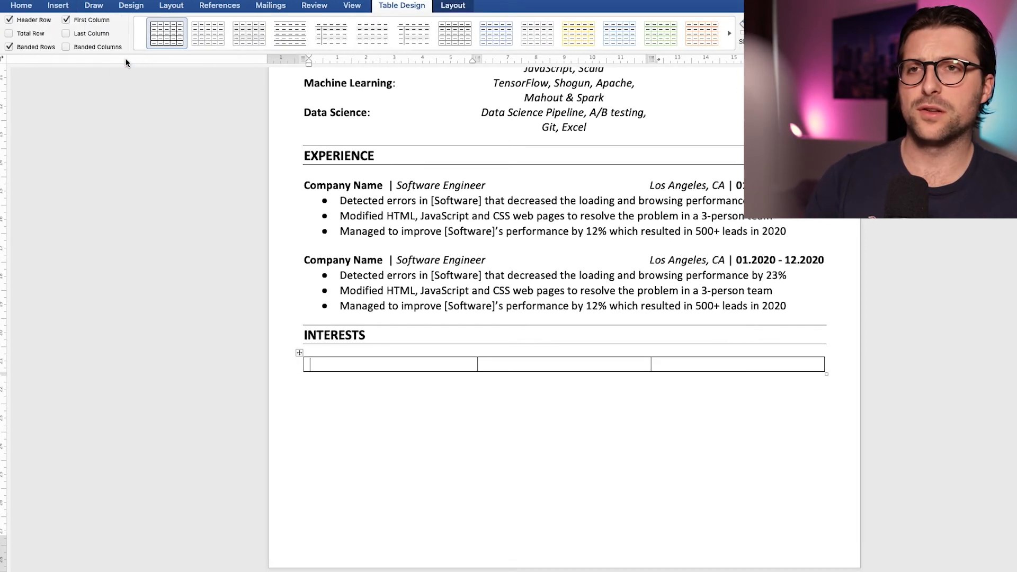
Set the Interests table's default cell margins to 0 cm.
left_click(452, 6)
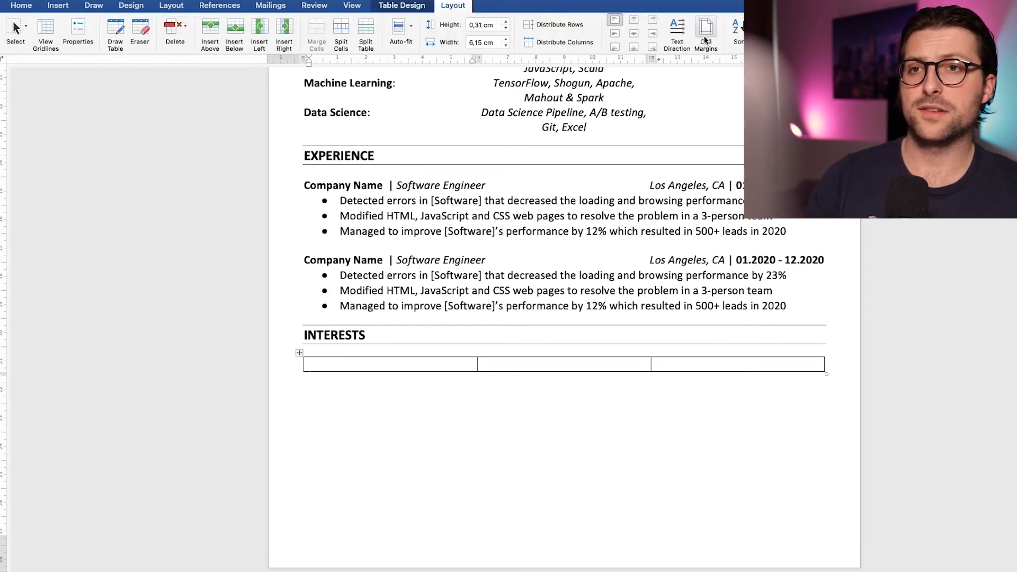
left_click(704, 29)
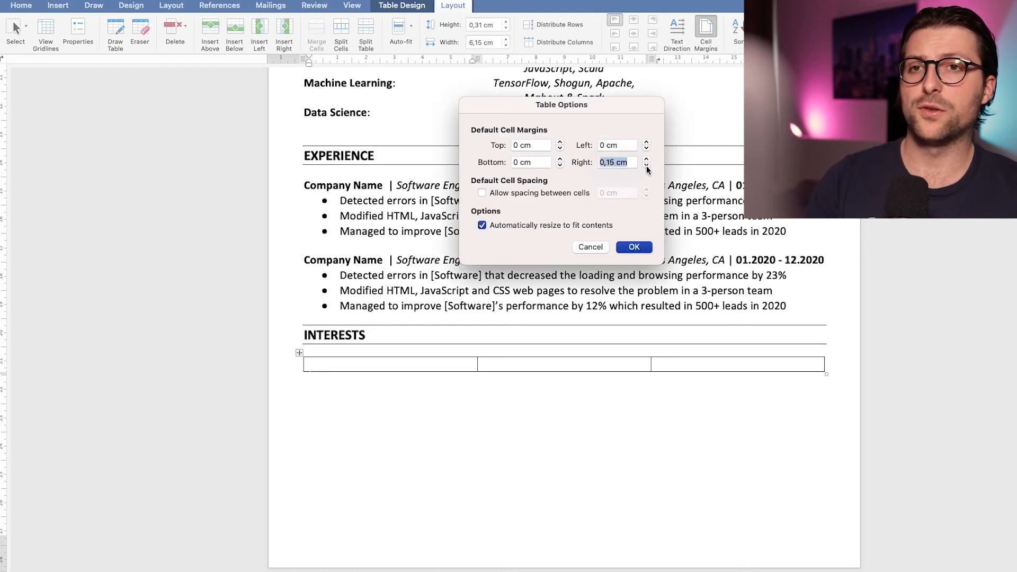
left_click(633, 247)
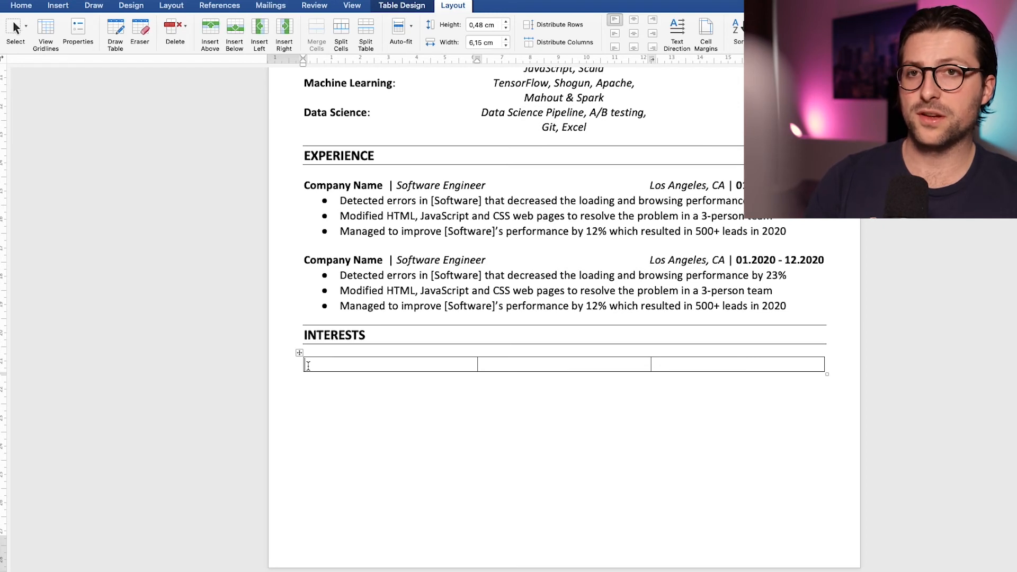
Enter Traveling (Year 2021: The Netherlands) and Football (AFC Ajax, Johan Cruijff) in the table.
type("T")
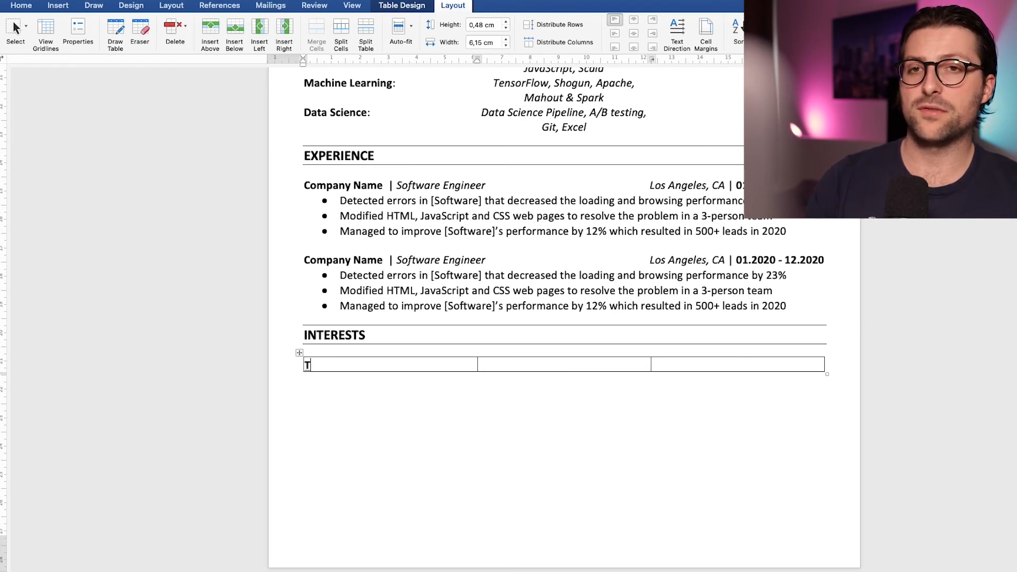
type("Traveling")
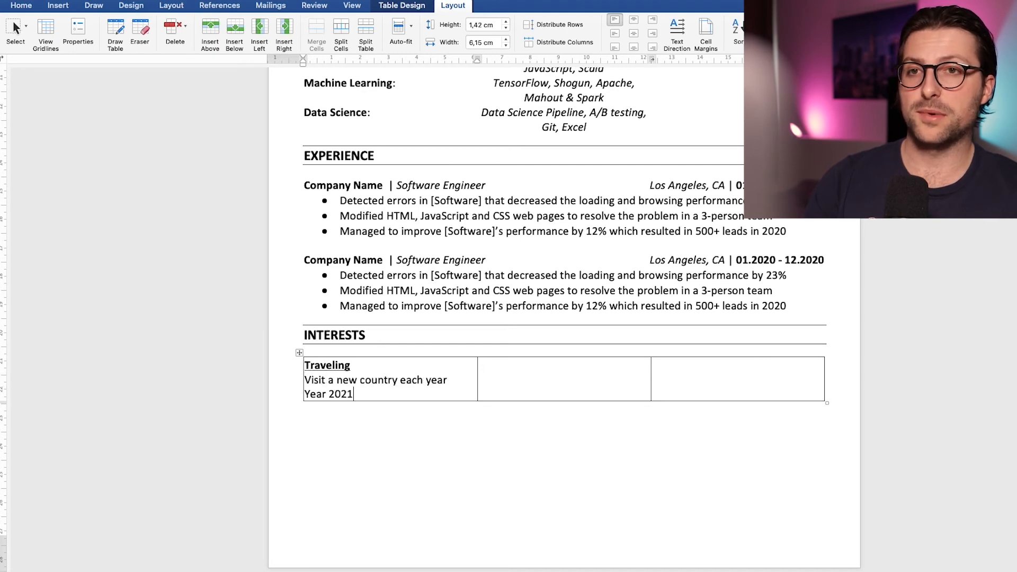
type("(Year 2021: The Netherlands)")
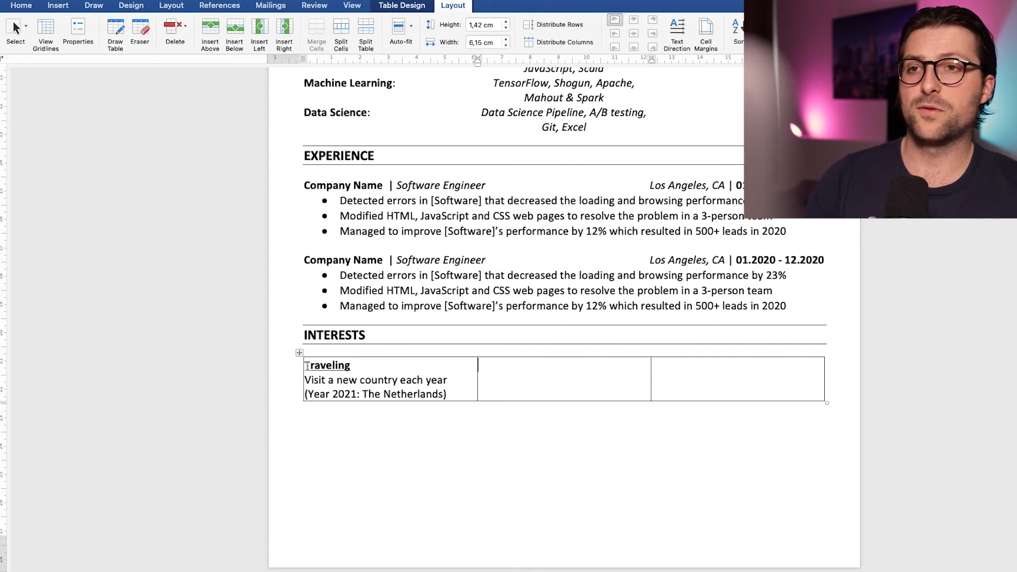
type("Football")
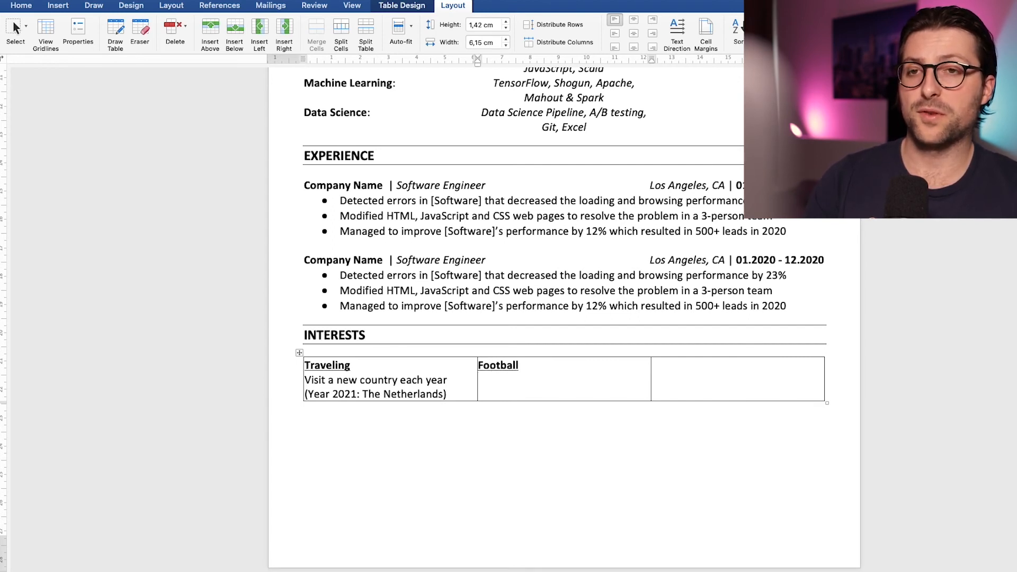
type("AFC")
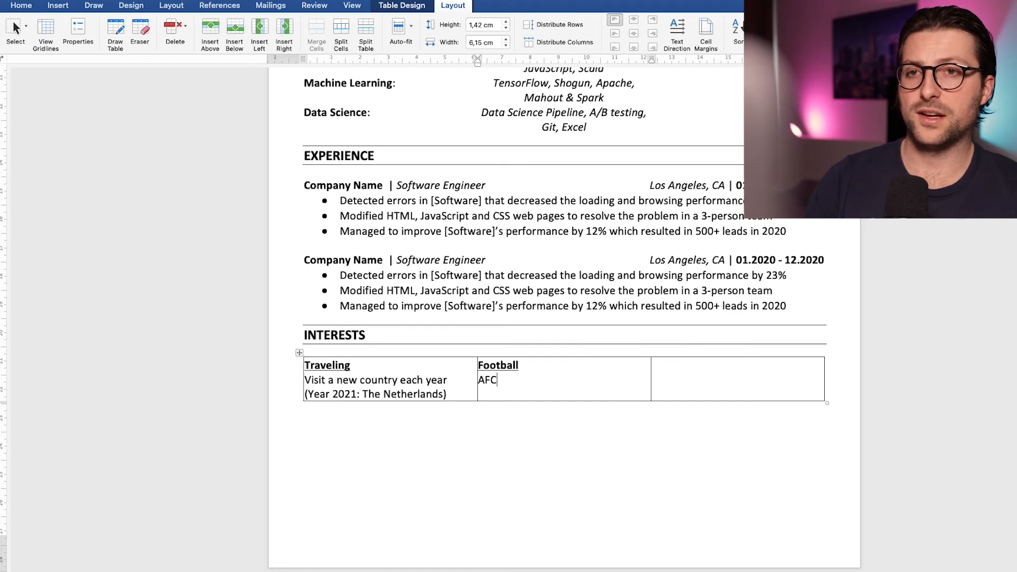
type("Ajax")
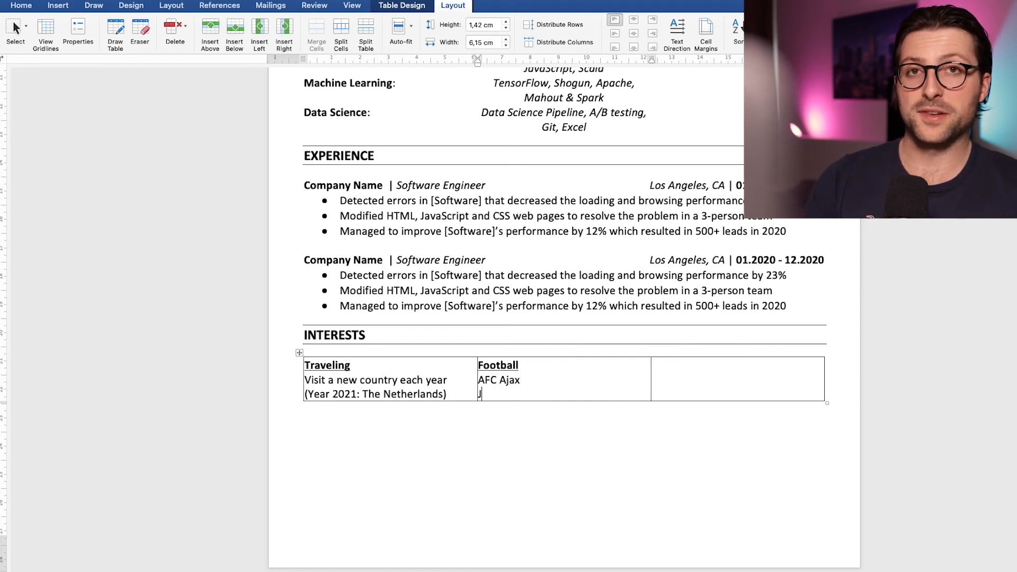
type("ohan Cru")
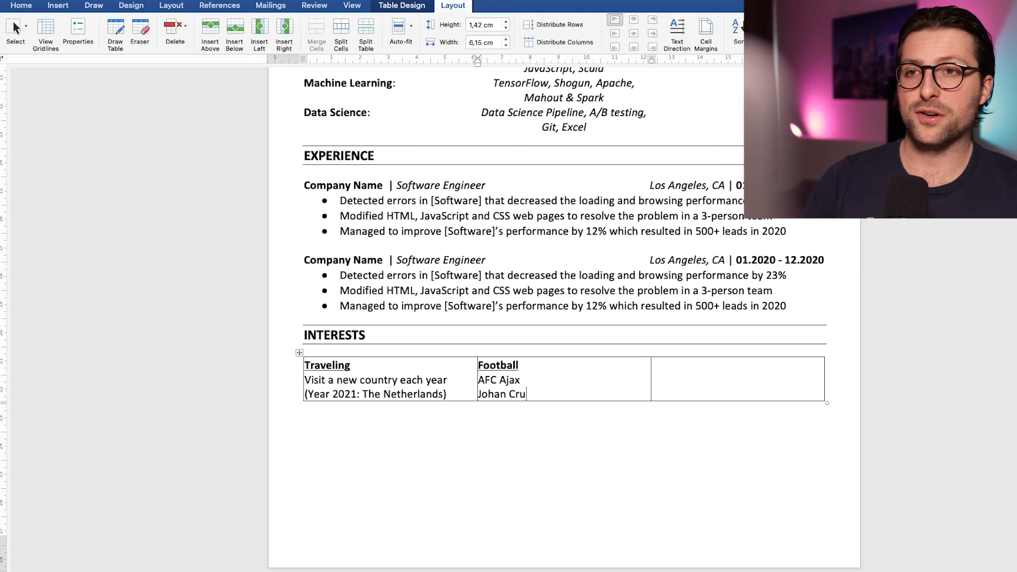
type("ijff")
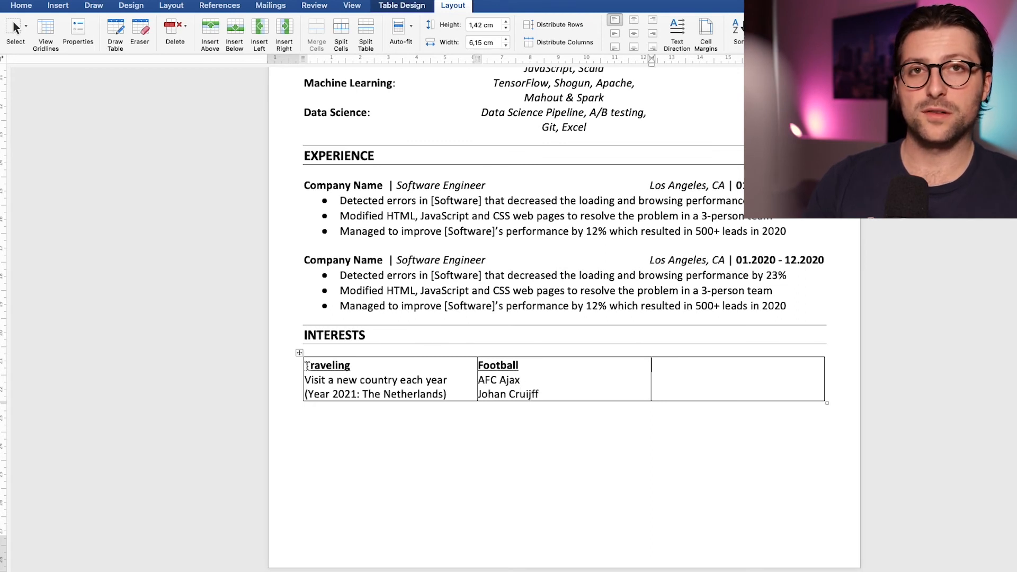
Enter Watching Netflix, noting binge-watched Scorpion & Stranger Things.
type("Watching Netfli")
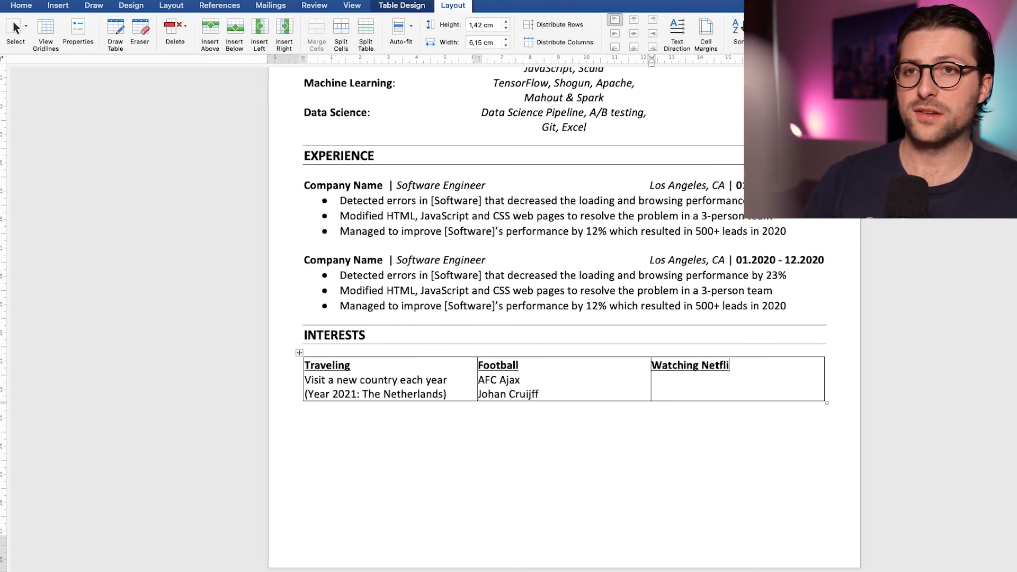
type("Binge-wat")
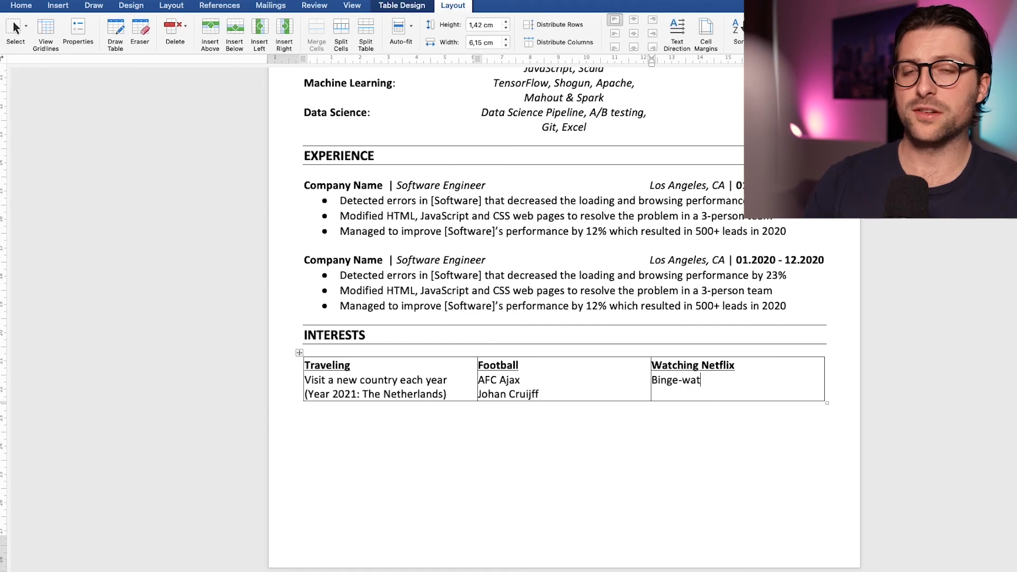
type("ched <")
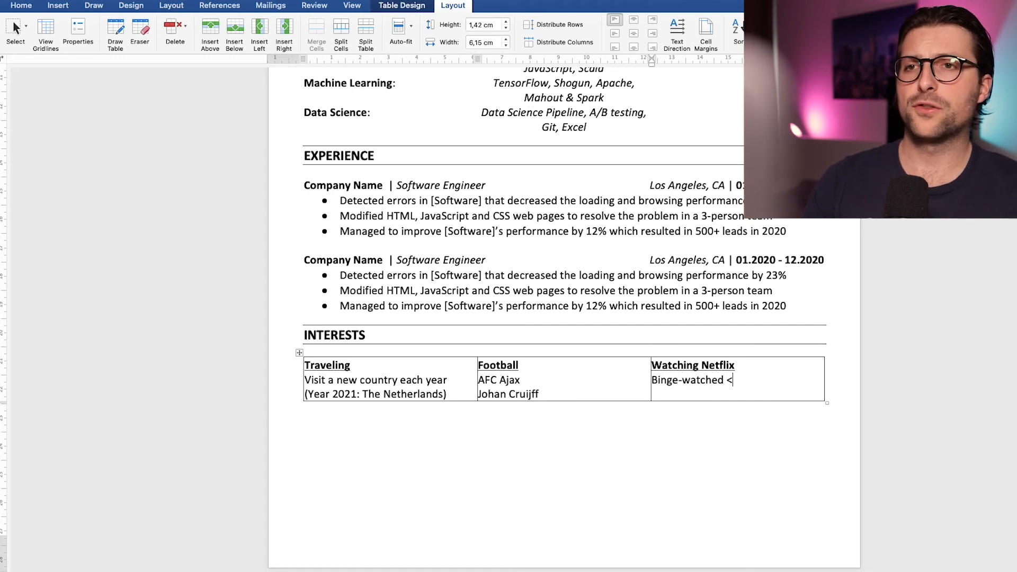
type("/scorpion>")
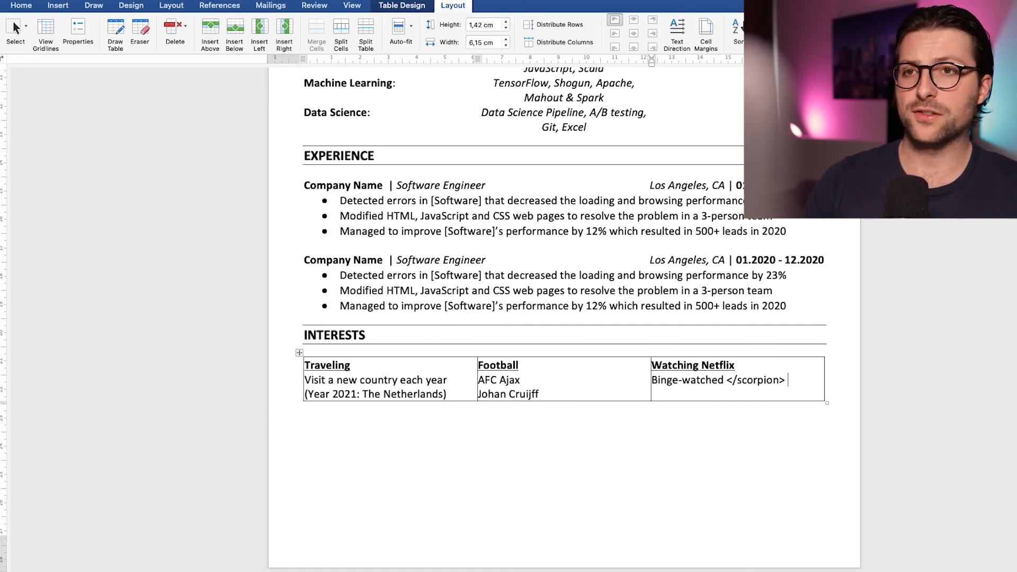
type("& Stranger Things")
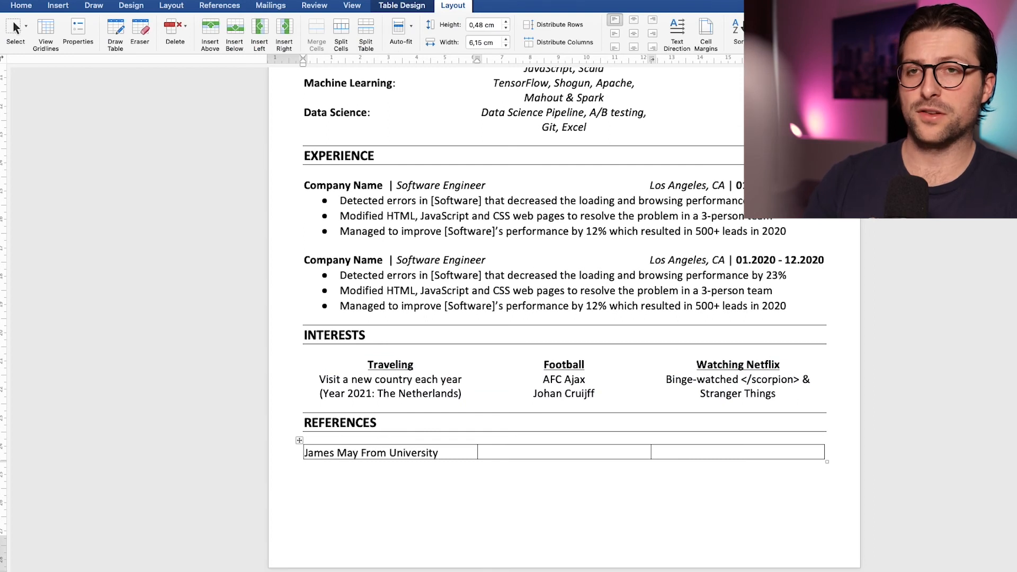
type("namesu")
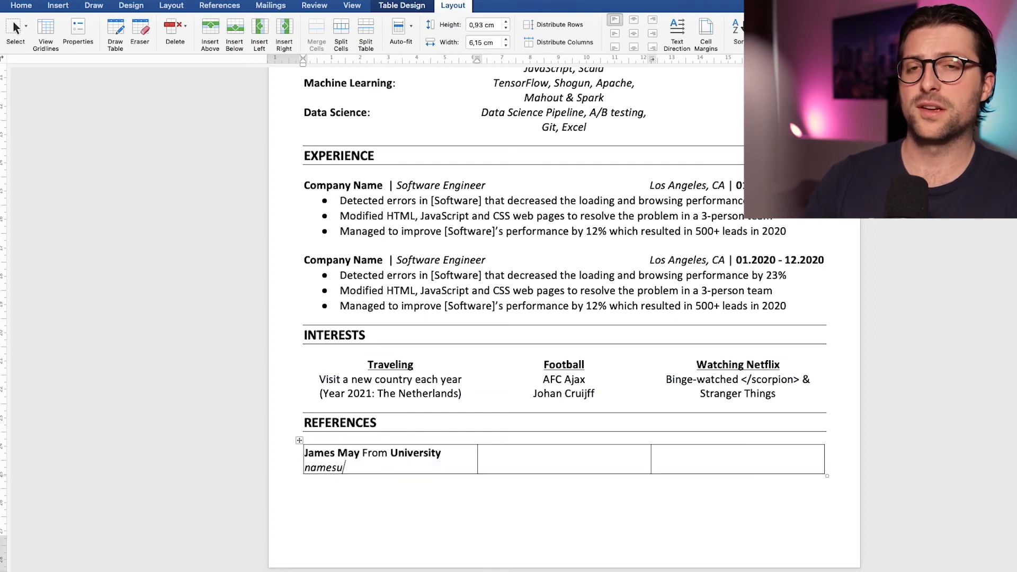
type("rname@email.com")
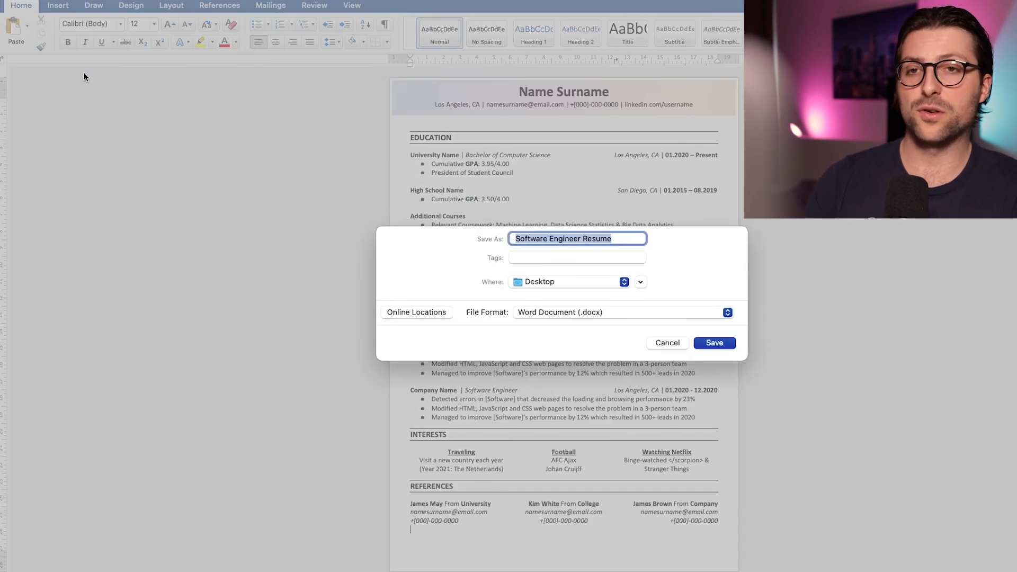
mouse_move(503, 199)
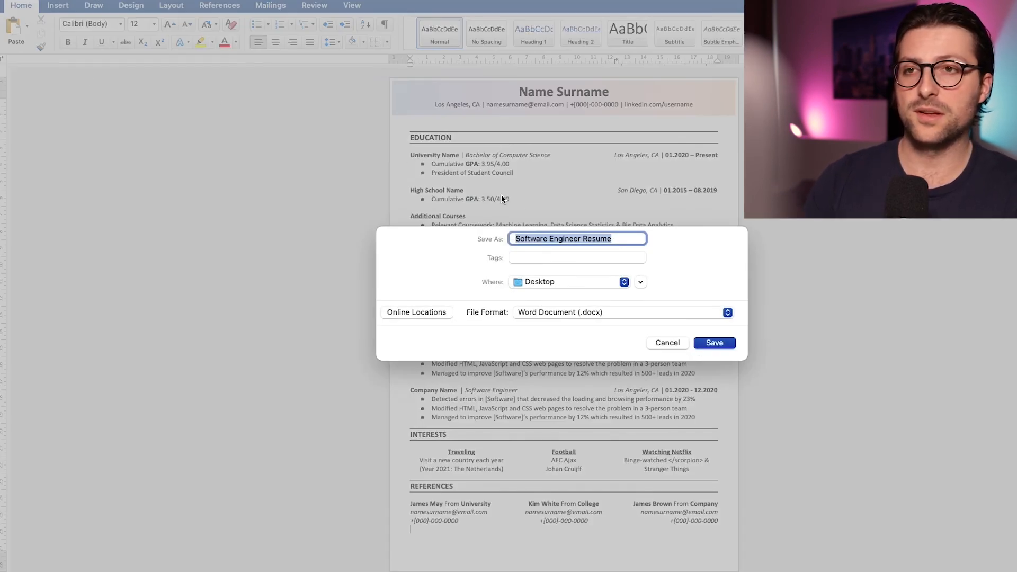
Rename the file to 'Name Surname Resume' and save it to the Desktop.
left_click(515, 239)
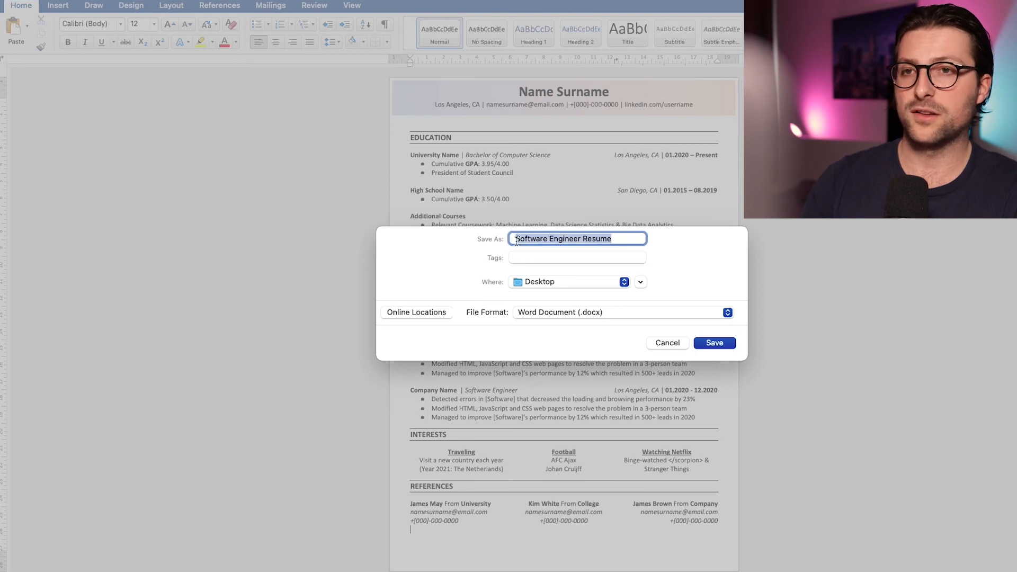
type("Name Surnam")
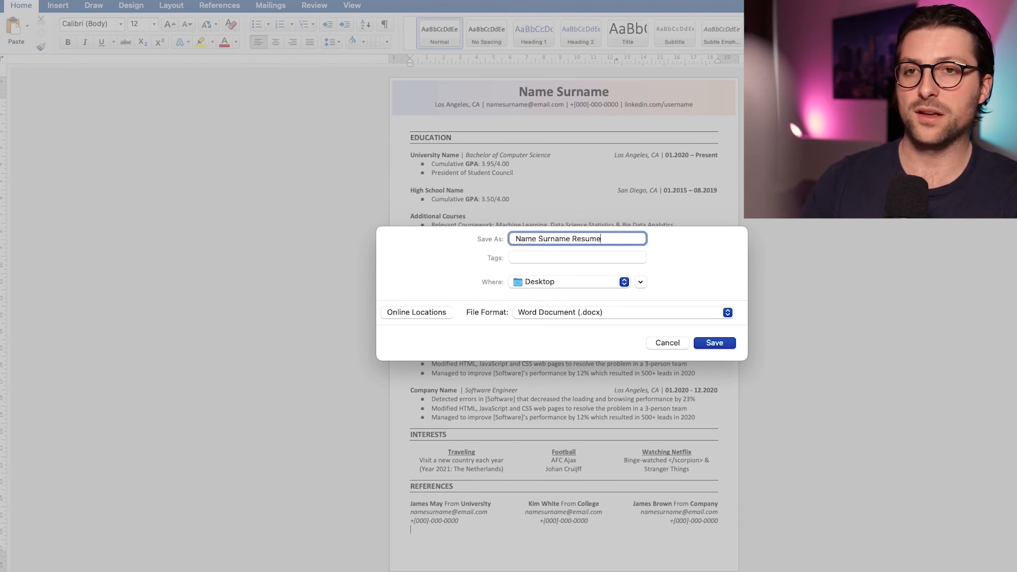
type("r")
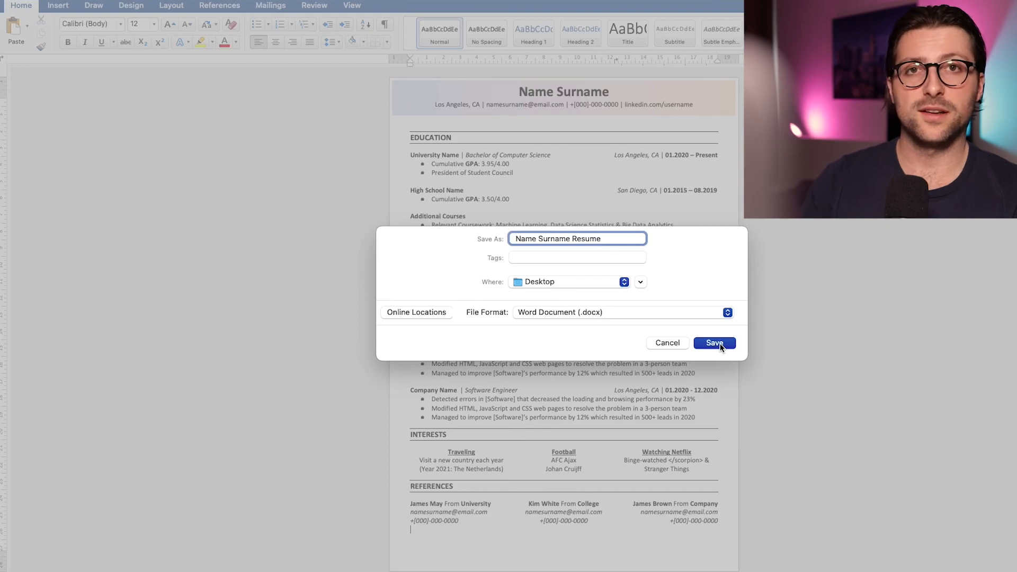
left_click(714, 342)
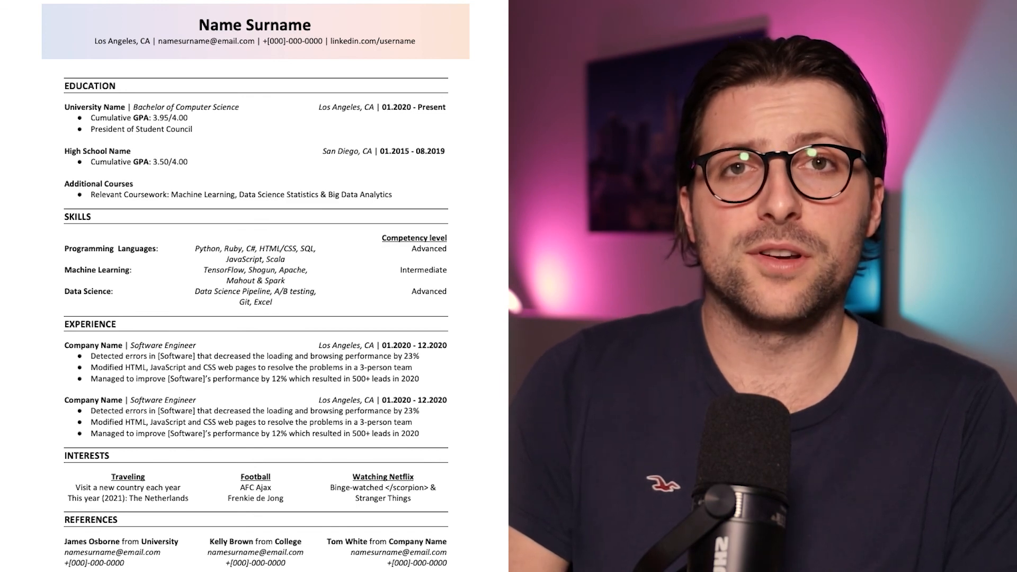